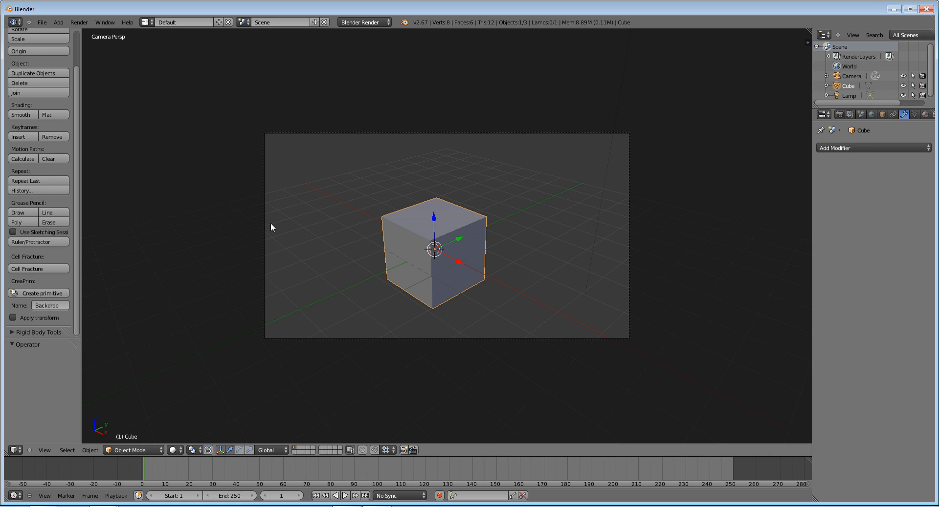
pyautogui.moveTo(377, 379)
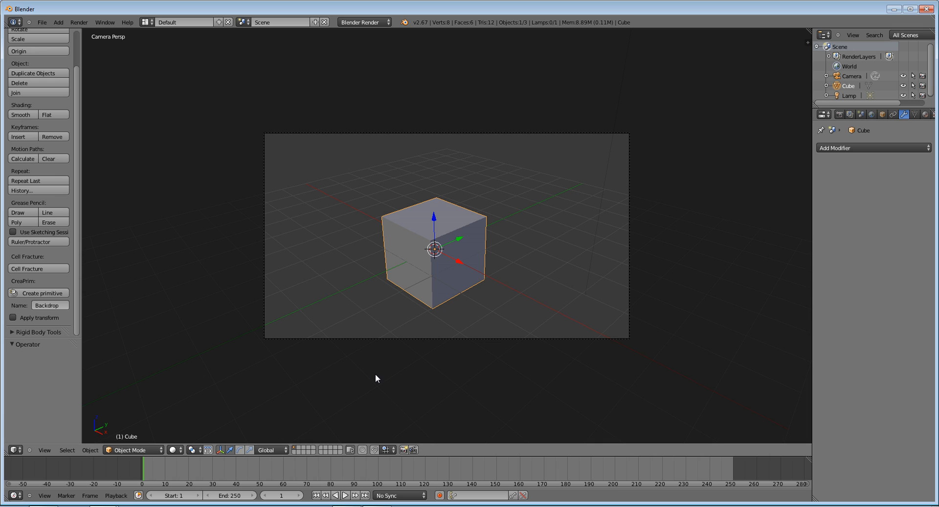
pyautogui.moveTo(215, 239)
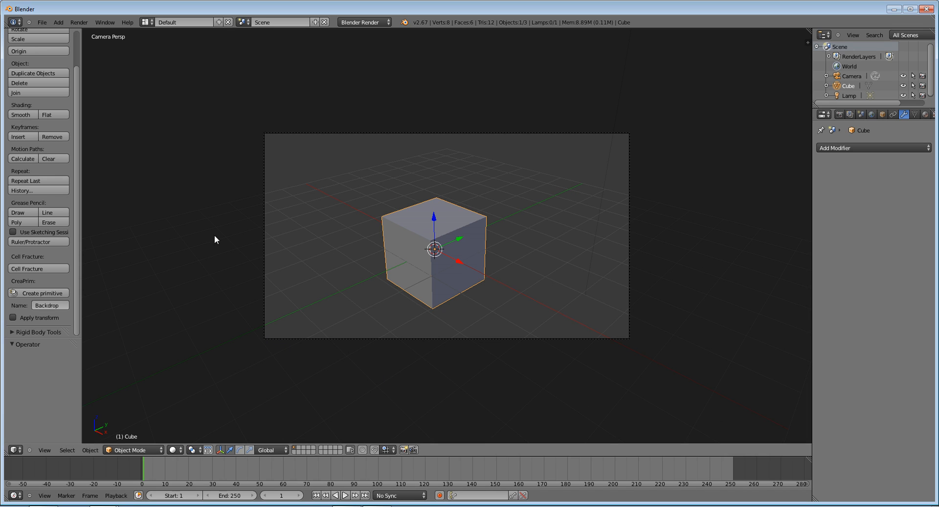
# Step: Switch to the Scripting layout and name a new text arrays-tutorial.py
pyautogui.click(145, 22)
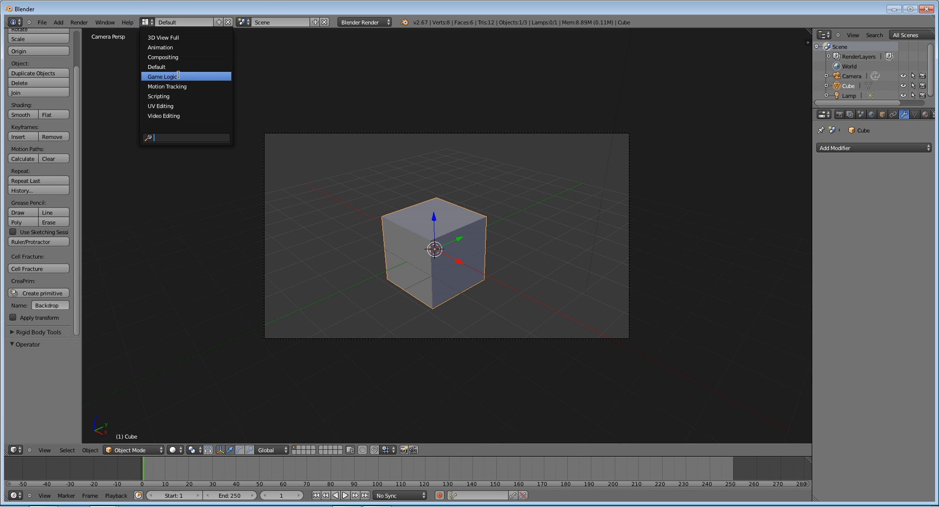
pyautogui.click(166, 96)
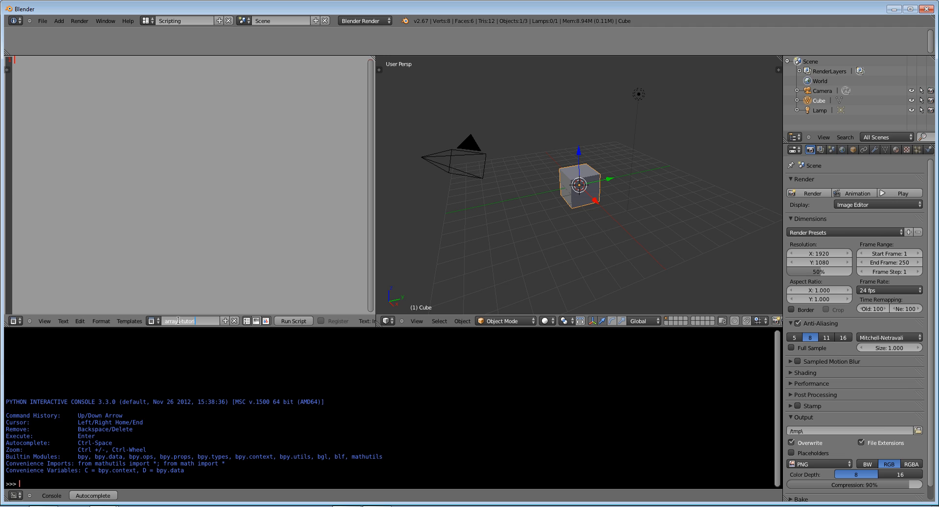
pyautogui.write('arrays-tutorial.py')
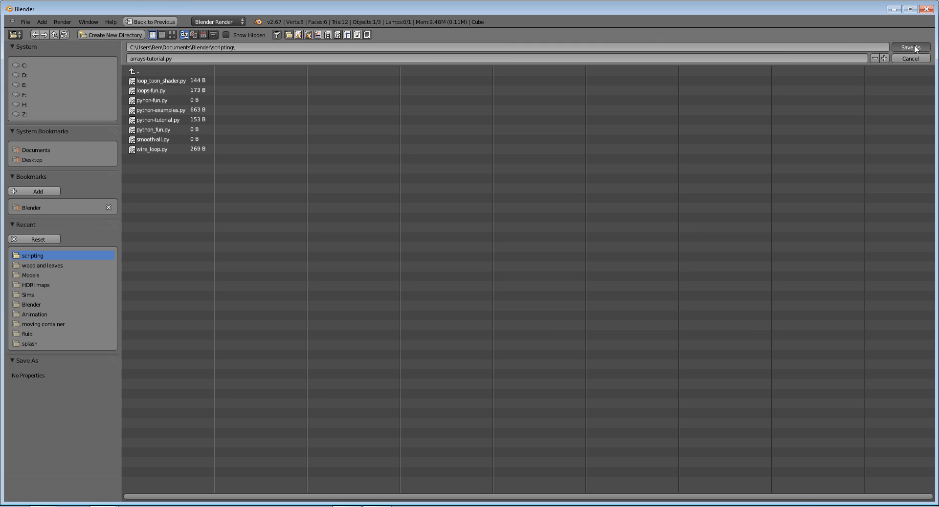
# Step: Save arrays-tutorial.py into the scripting folder
pyautogui.click(911, 47)
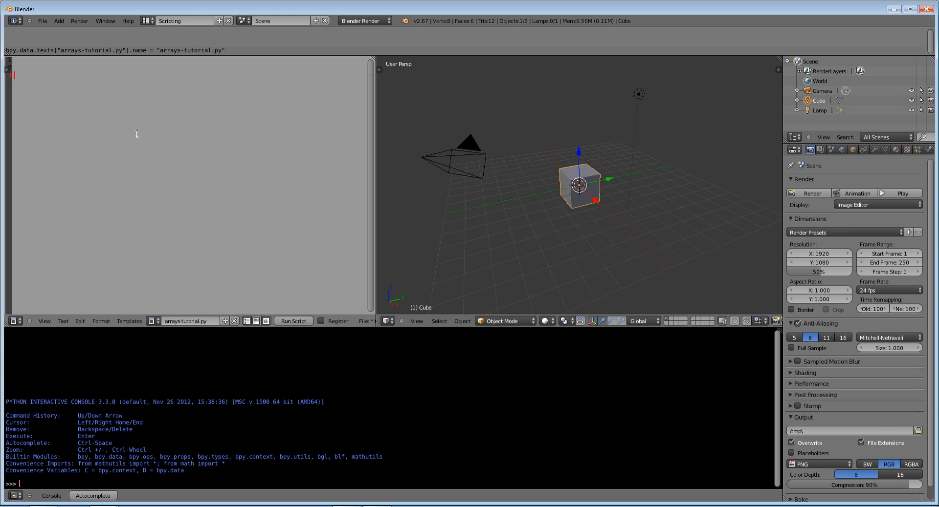
# Step: Write numbers = [5, 4, 3, 2, 1] and a print(numbers[3]) line
pyautogui.write('numbers =')
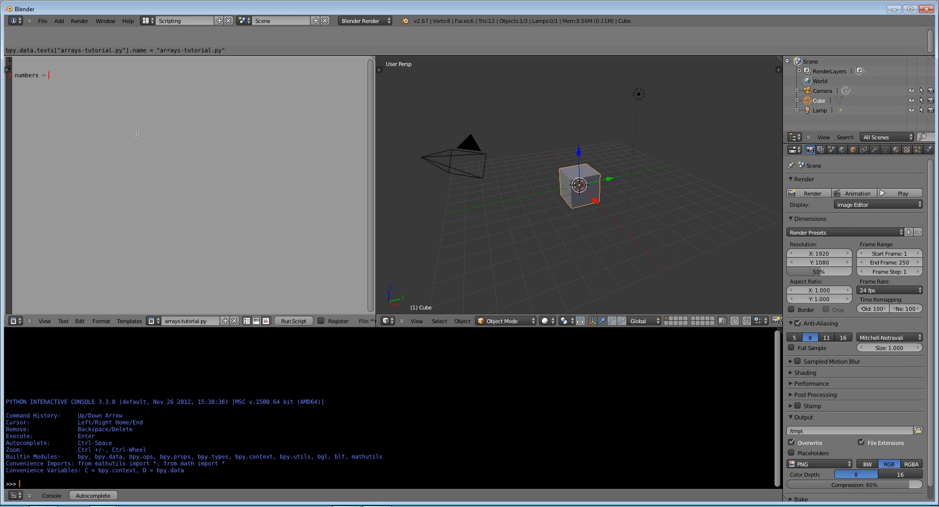
pyautogui.write('[]')
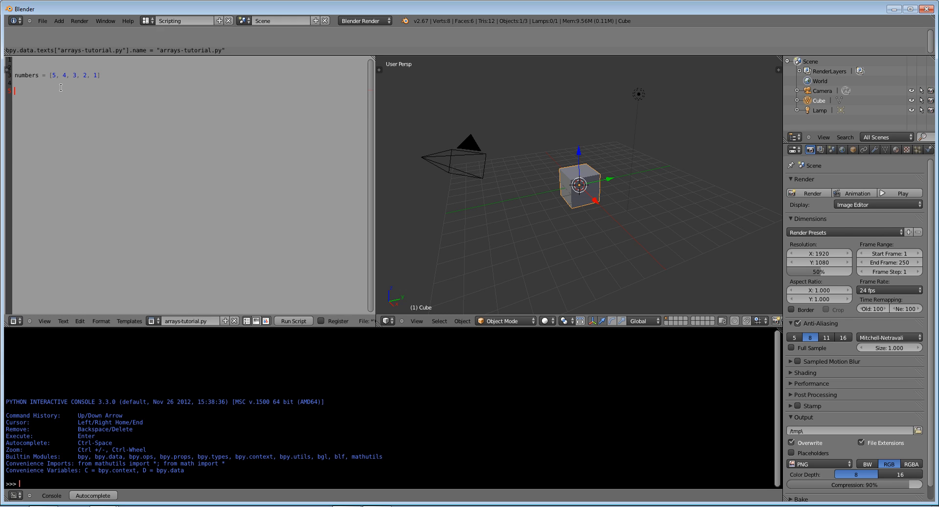
pyautogui.write('prin')
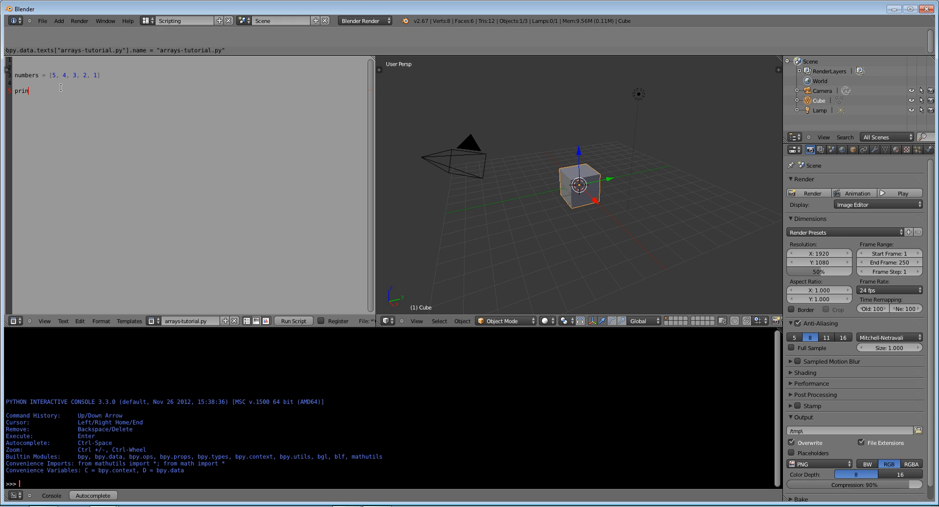
pyautogui.write('t(')
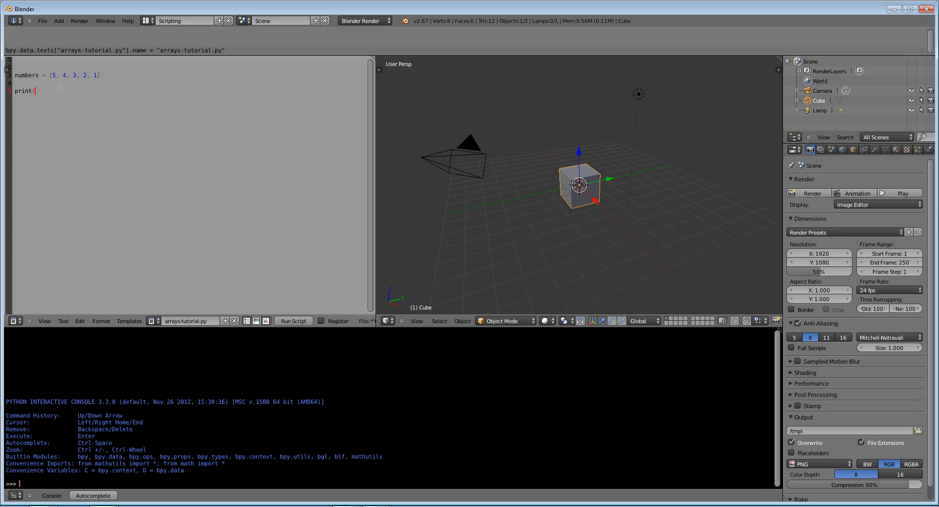
pyautogui.write('num')
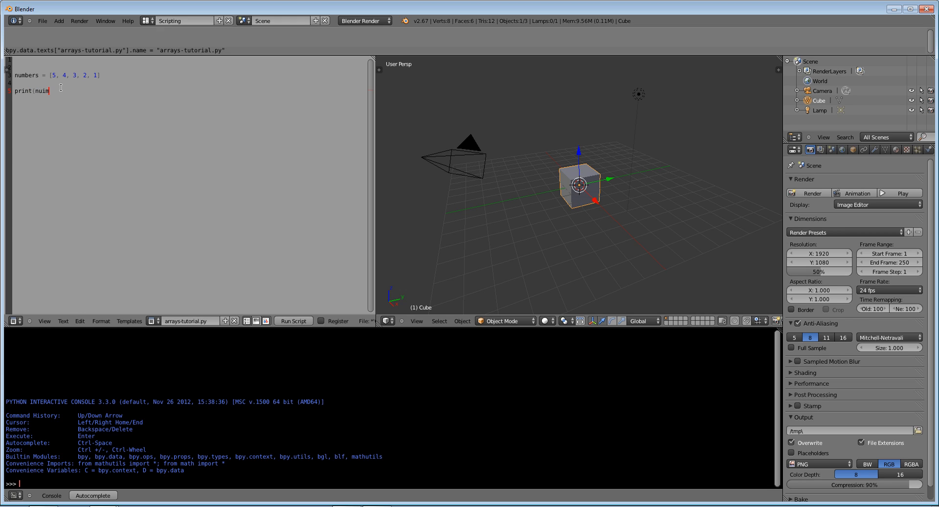
pyautogui.write('bers')
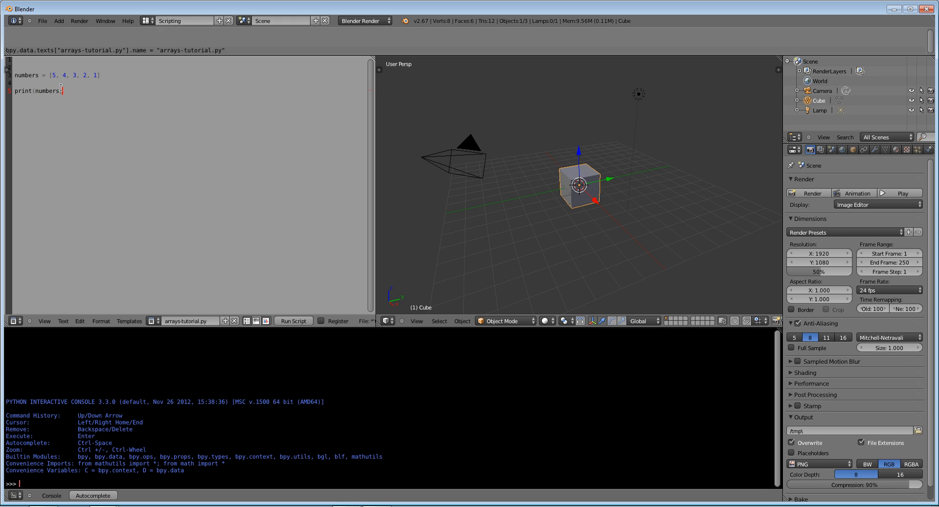
pyautogui.write('[3]')
pyautogui.click(190, 65)
pyautogui.write('# 0 1')
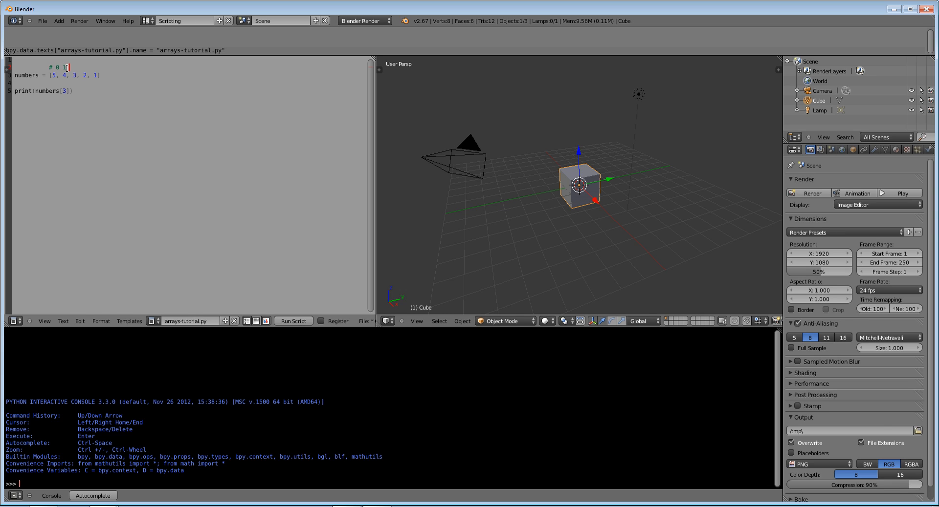
# Step: Complete the index comment as #0 1 2 3 4 and run the script
pyautogui.write('2 3 4')
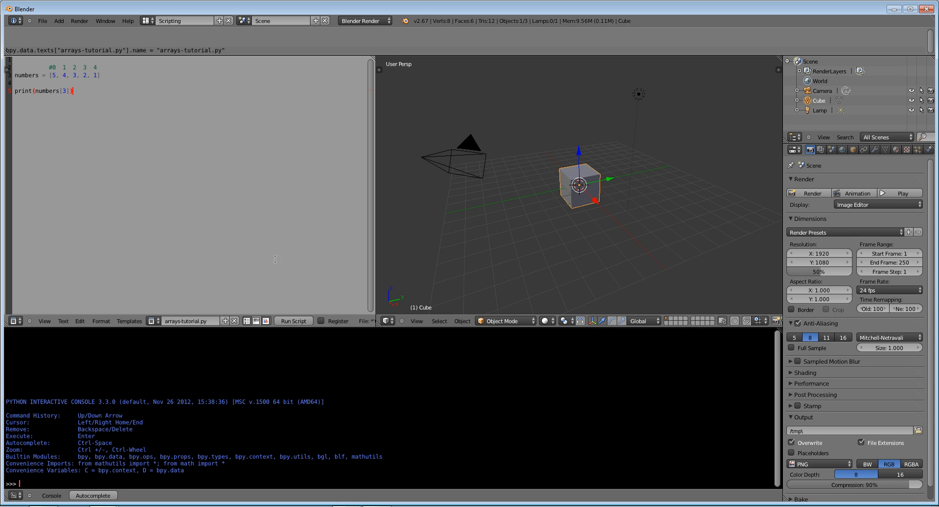
pyautogui.click(294, 322)
pyautogui.write('#')
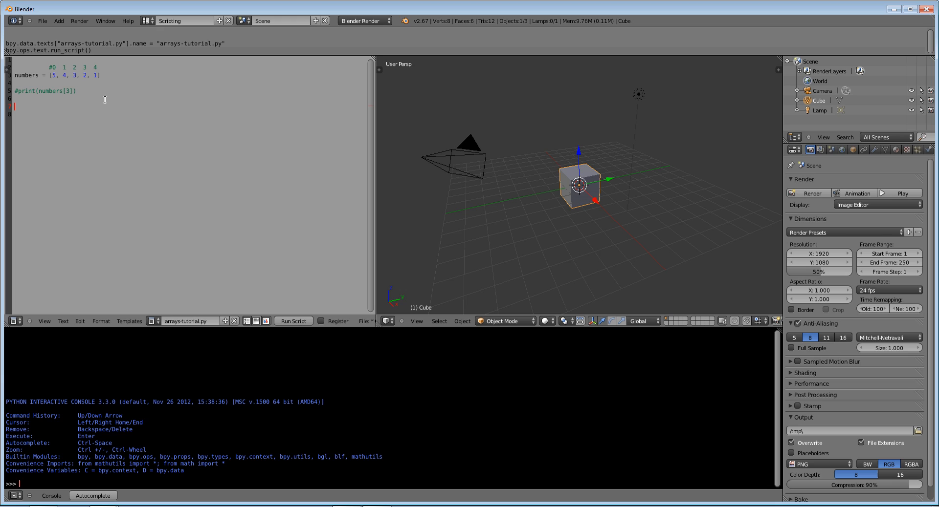
# Step: Define strings_ar = ['this', 'is', 'an', 'example']
pyautogui.write('strings')
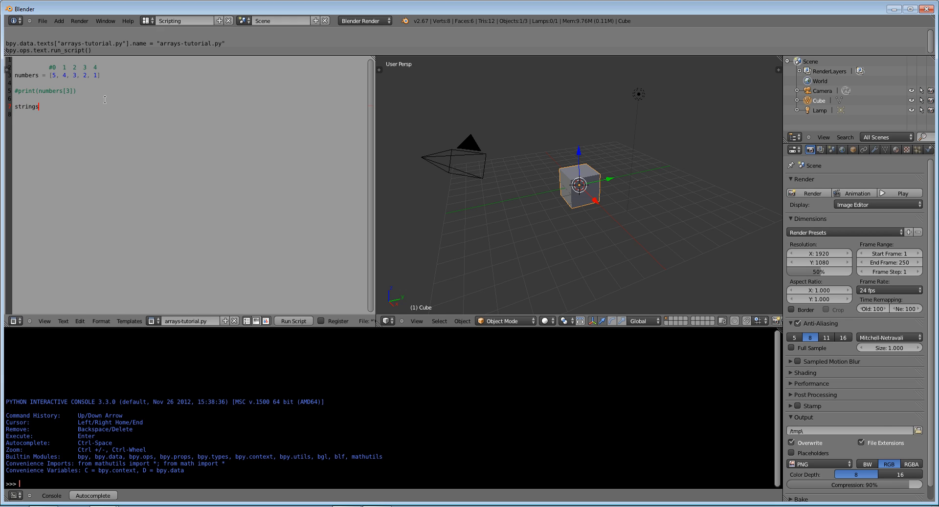
pyautogui.write('_ar')
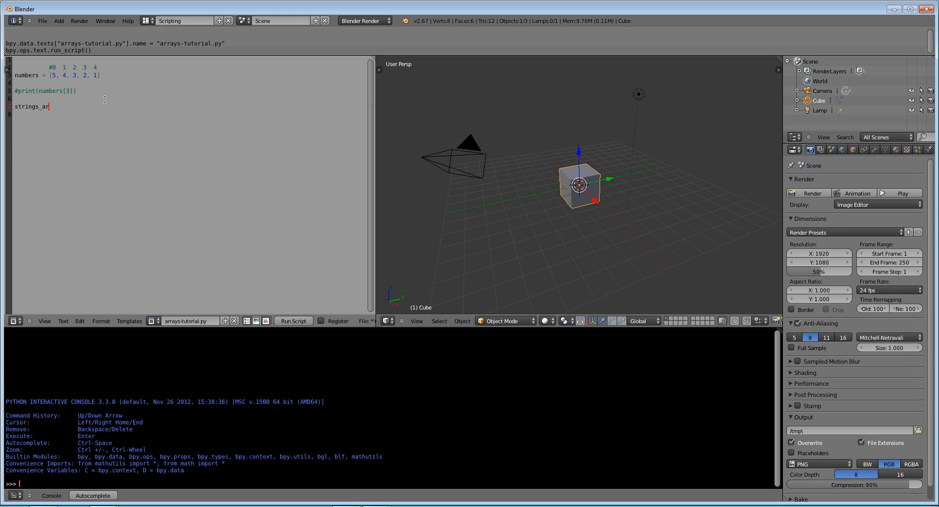
pyautogui.write('=')
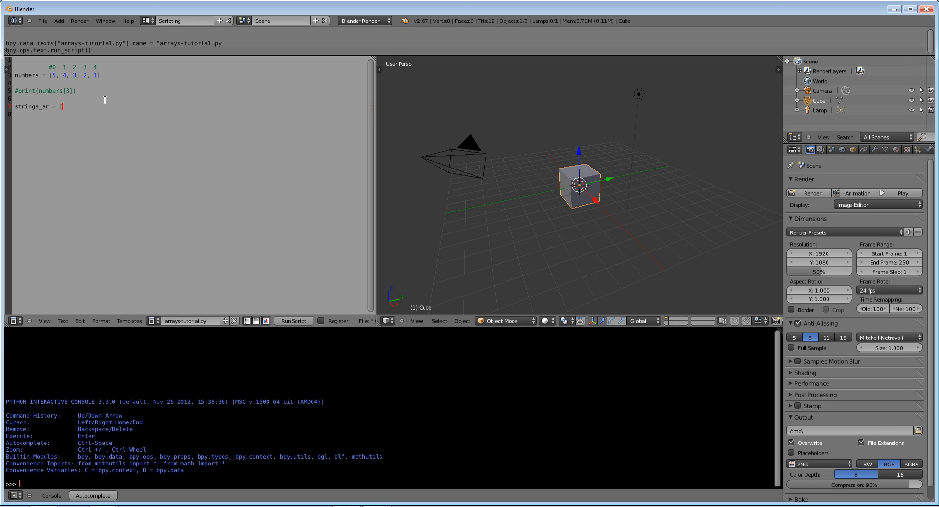
pyautogui.write("['th")
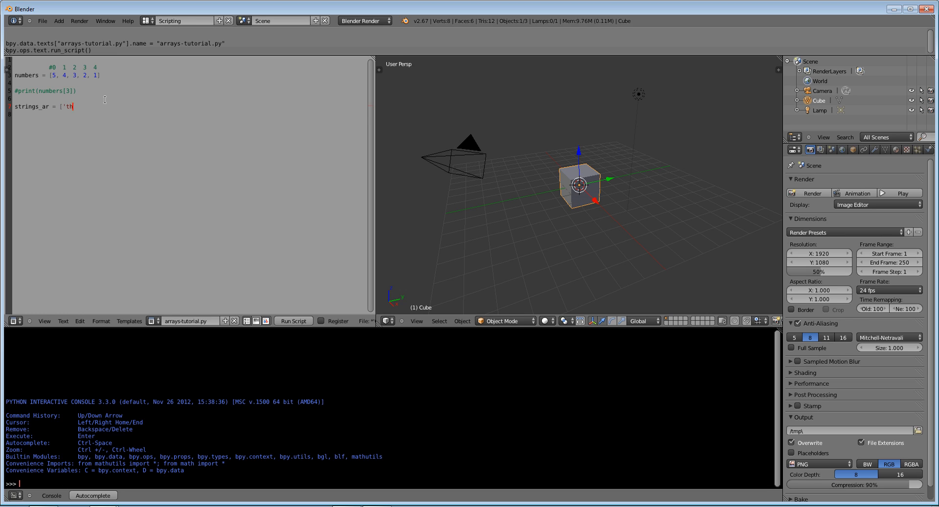
pyautogui.write("is', '")
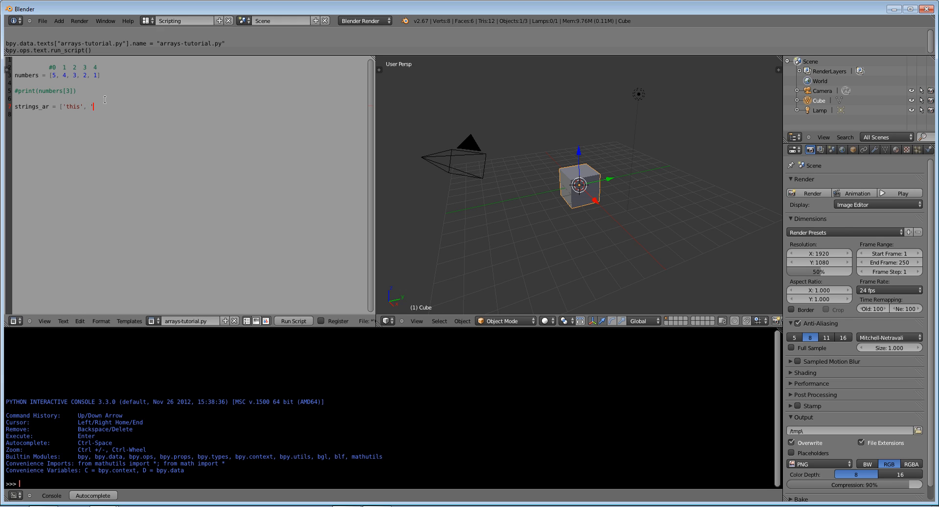
pyautogui.write("is',")
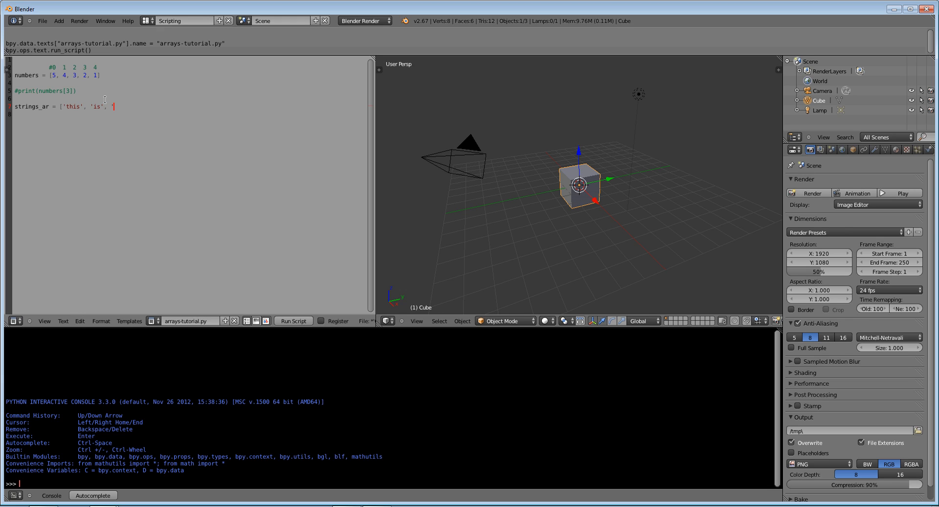
pyautogui.write("'an', example'")
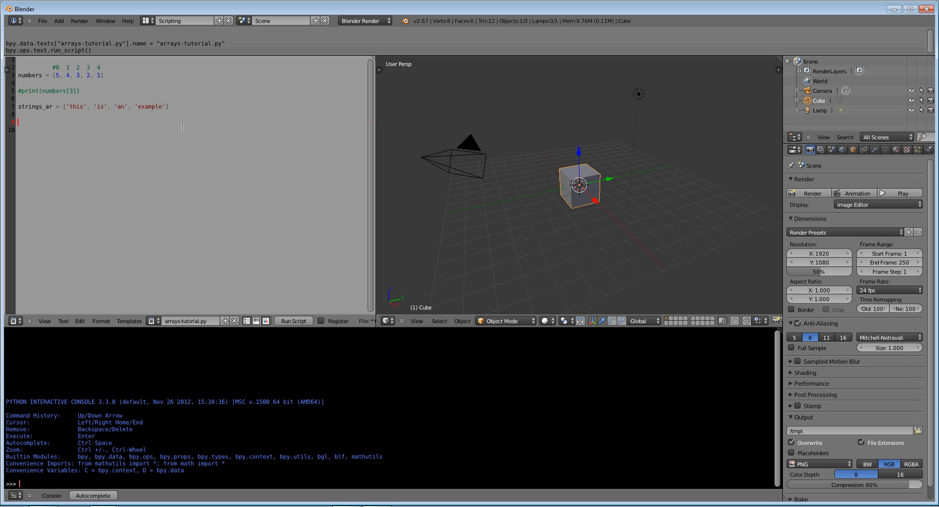
# Step: Add a print line for index 2 of strings_ar
pyautogui.write('print(')
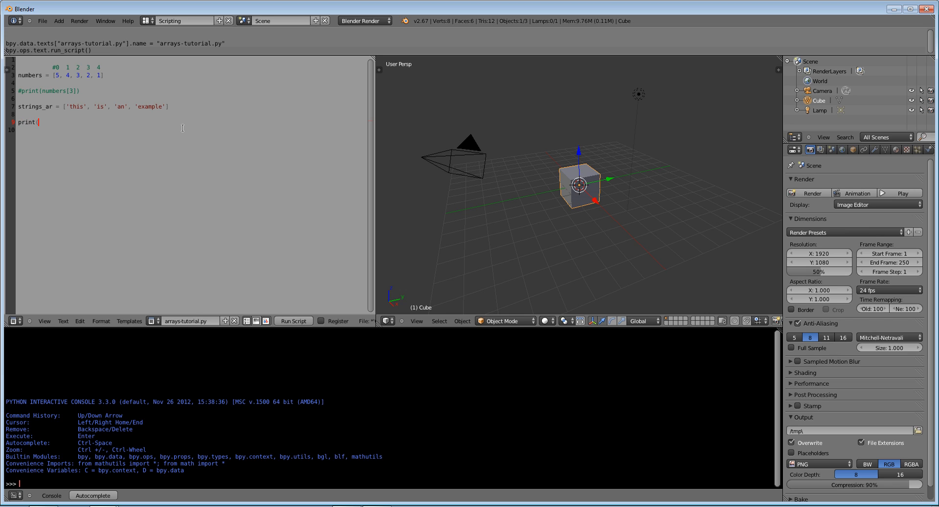
pyautogui.write('numbers')
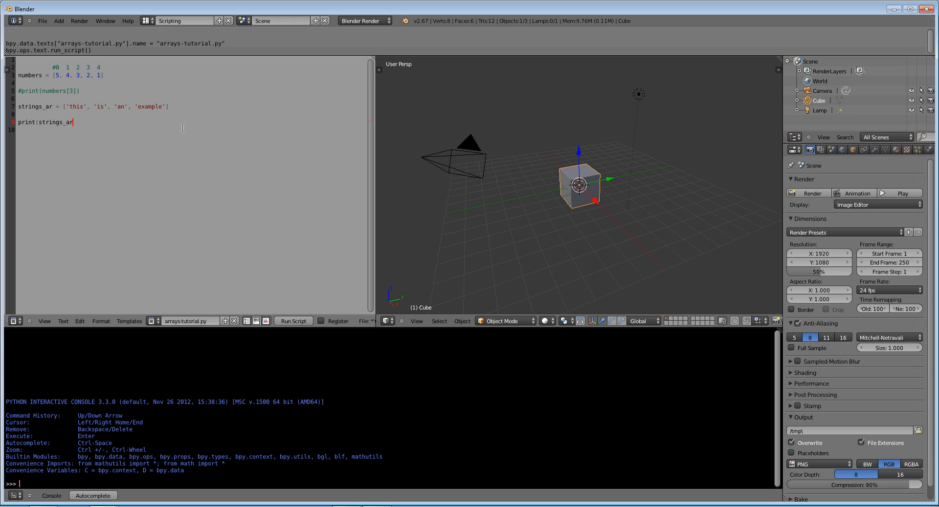
pyautogui.write('[2')
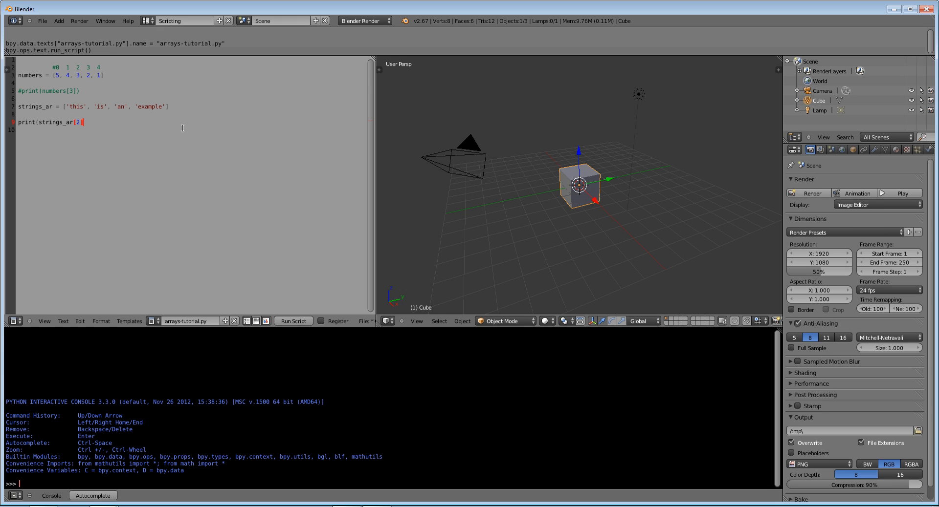
pyautogui.write(']')
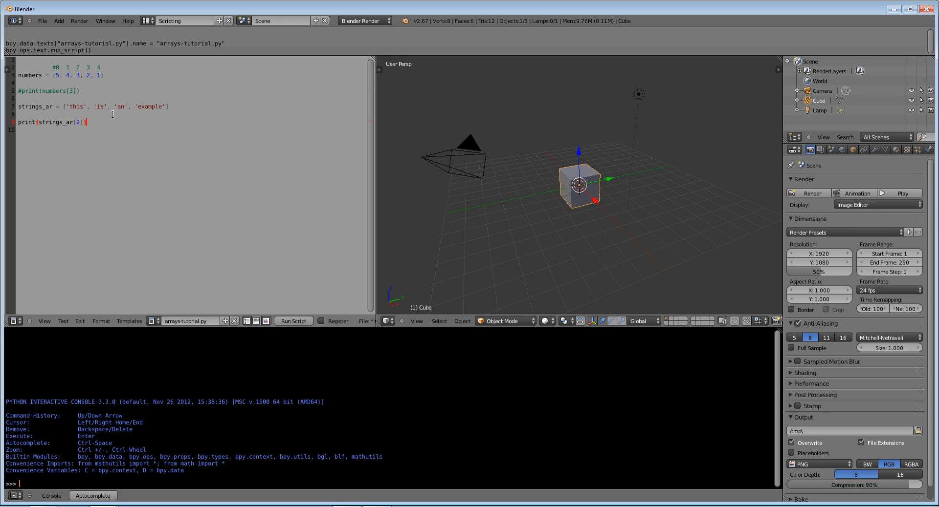
# Step: Run the script, close the console showing 'an', and comment out the print lines
pyautogui.click(293, 322)
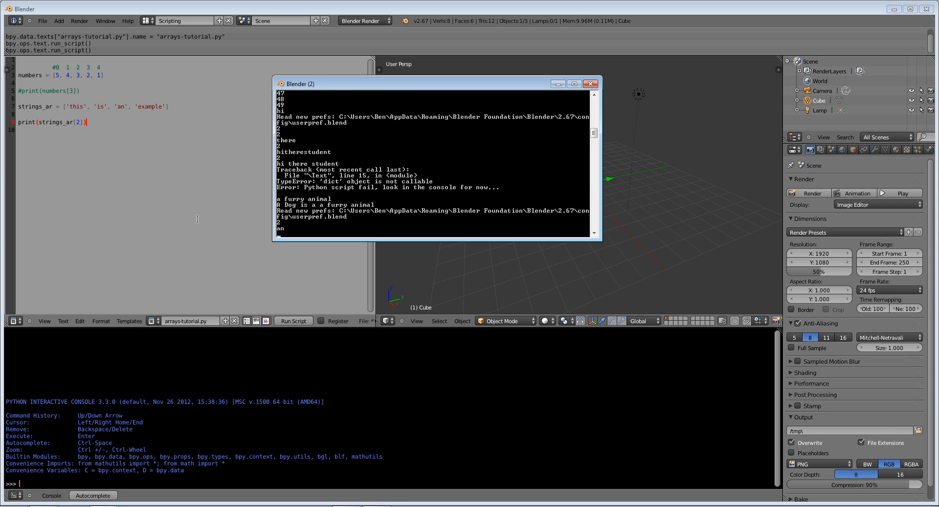
pyautogui.moveTo(51, 171)
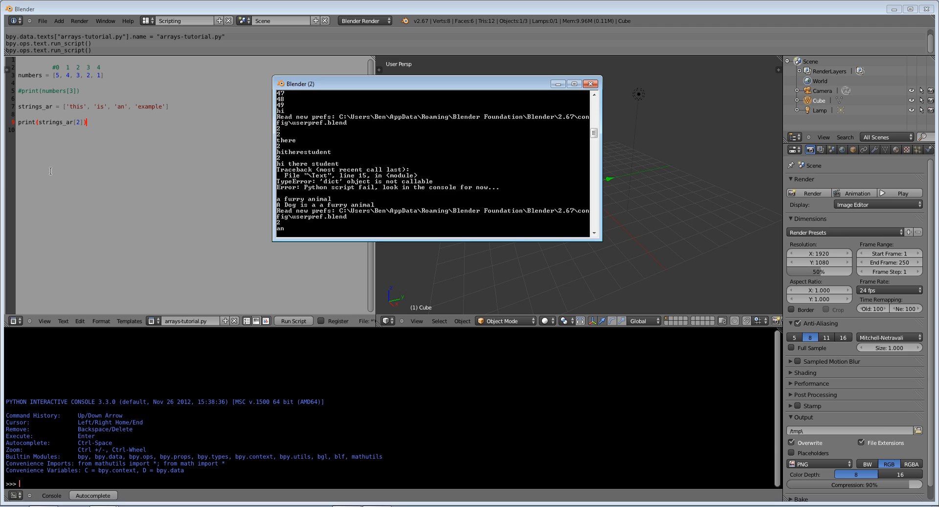
pyautogui.click(590, 83)
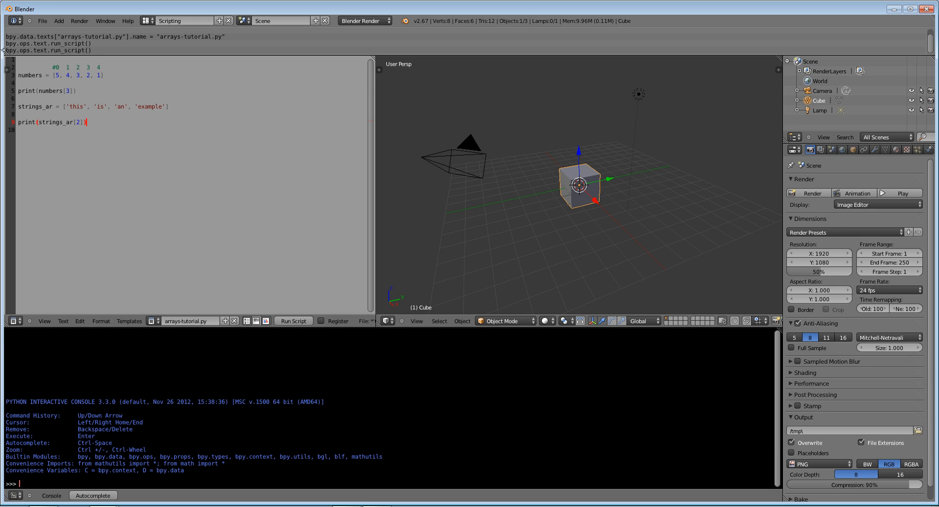
pyautogui.moveTo(236, 250)
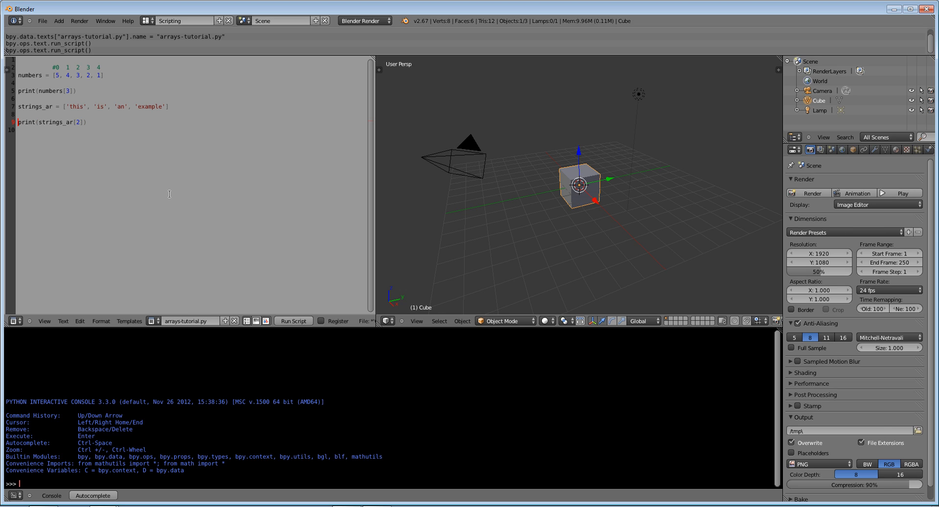
pyautogui.write('#')
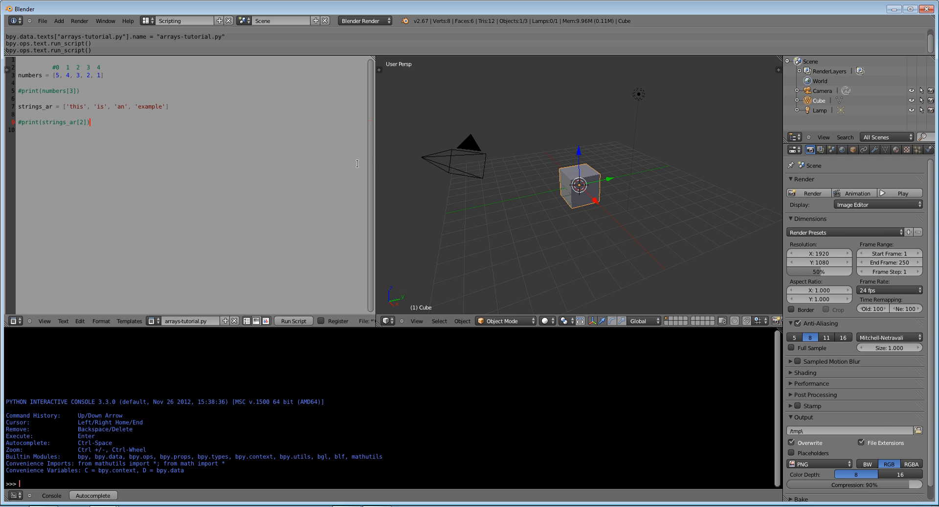
pyautogui.moveTo(288, 89)
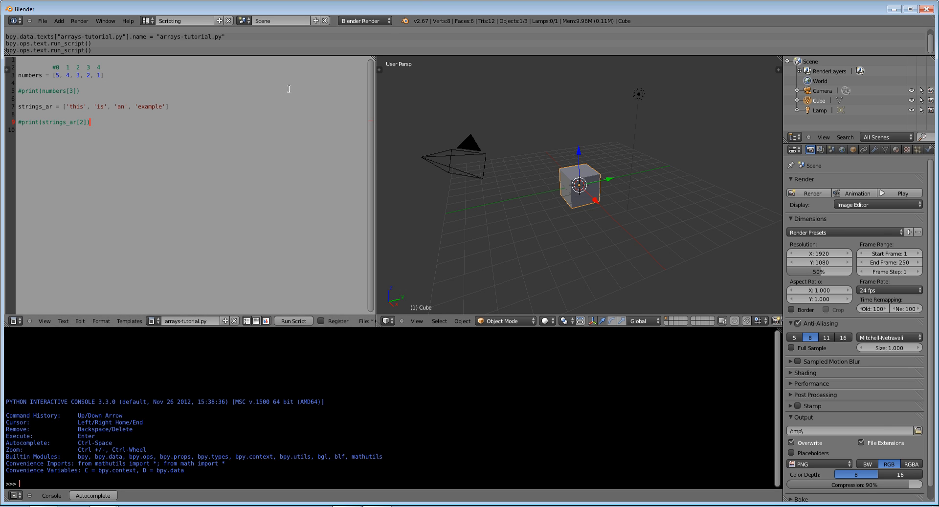
pyautogui.moveTo(171, 149)
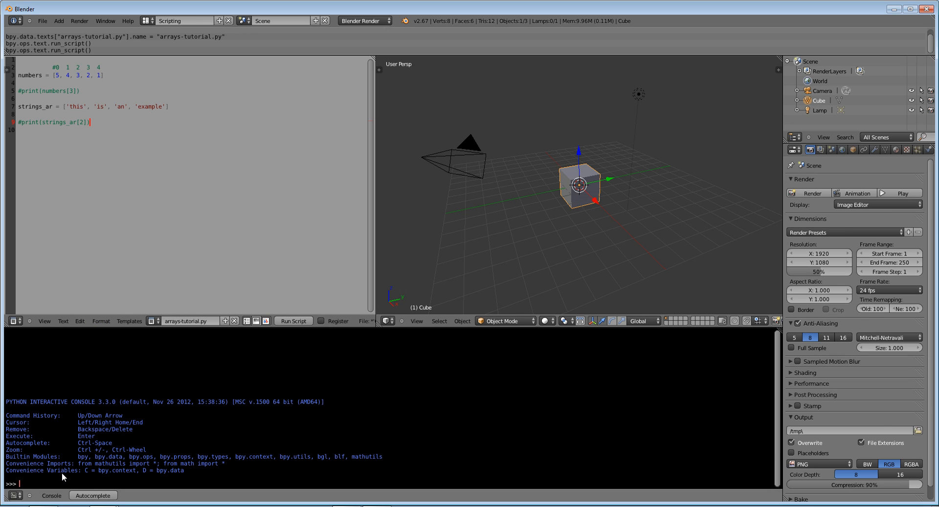
pyautogui.moveTo(165, 461)
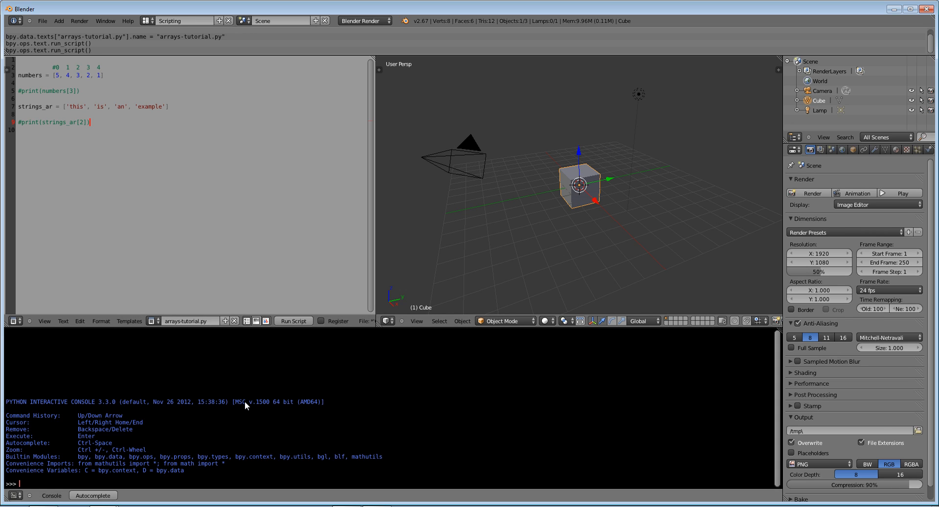
# Step: Evaluate bpy.data.materials in the Python console
pyautogui.write('bpy.d')
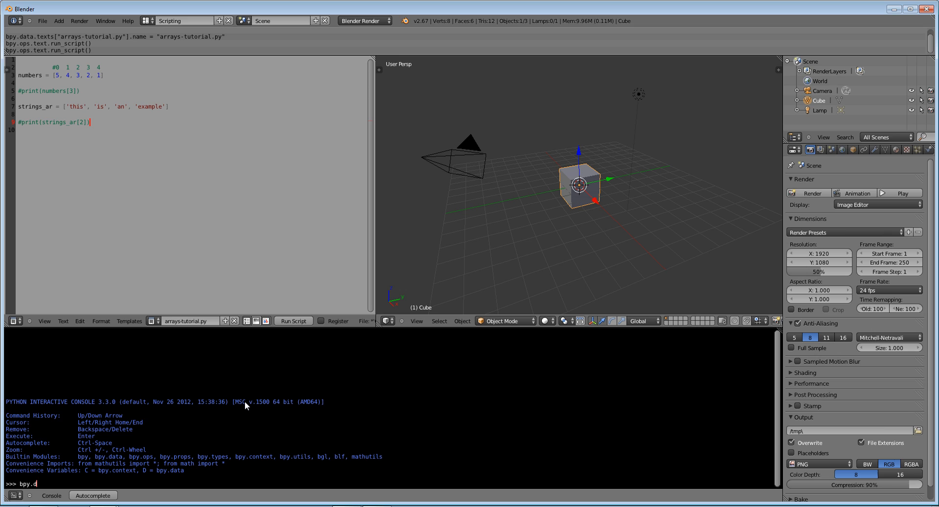
pyautogui.write('ata.material')
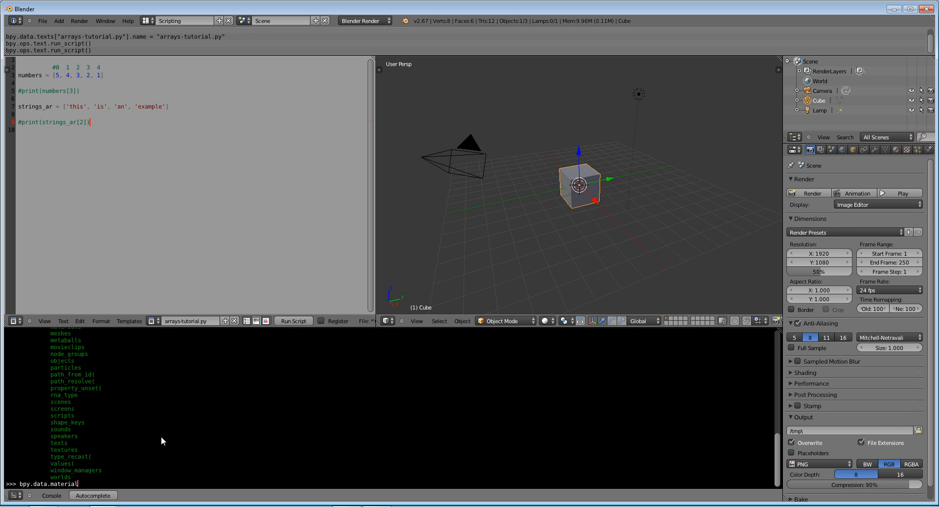
pyautogui.write('s')
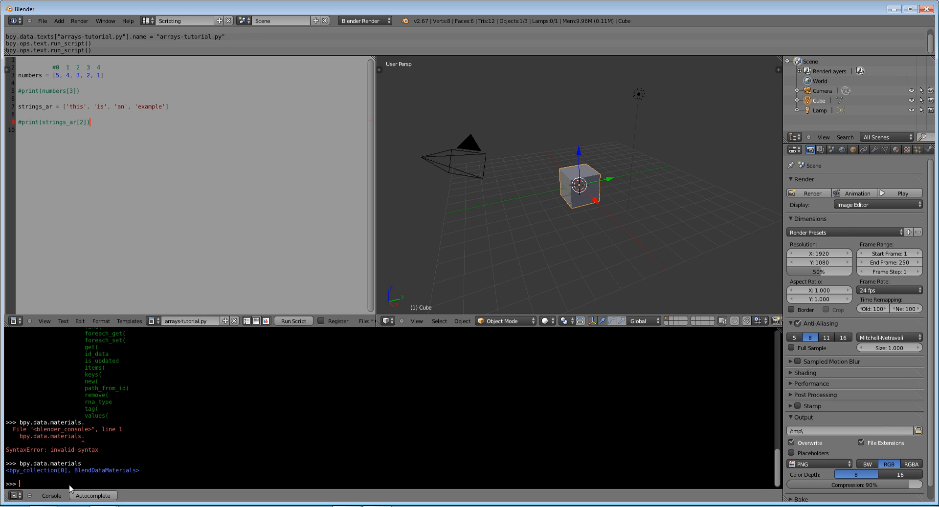
pyautogui.moveTo(135, 483)
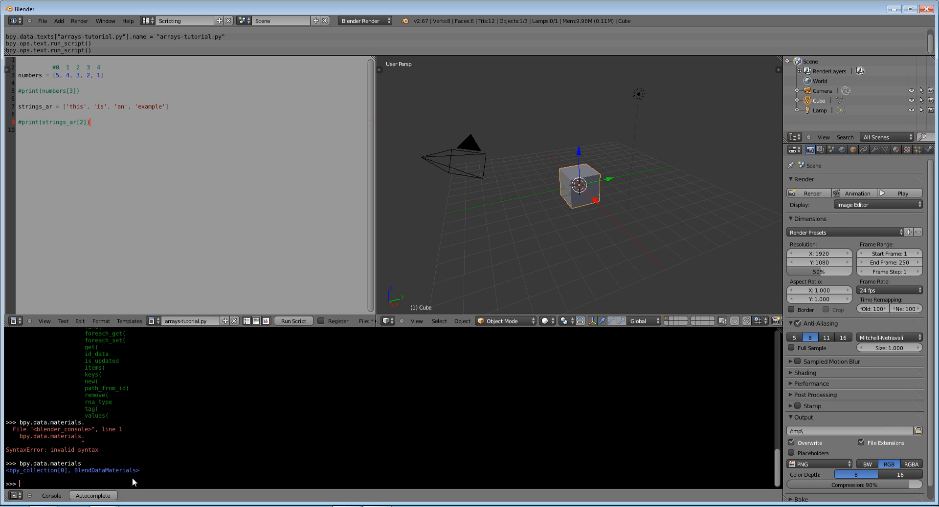
pyautogui.moveTo(40, 485)
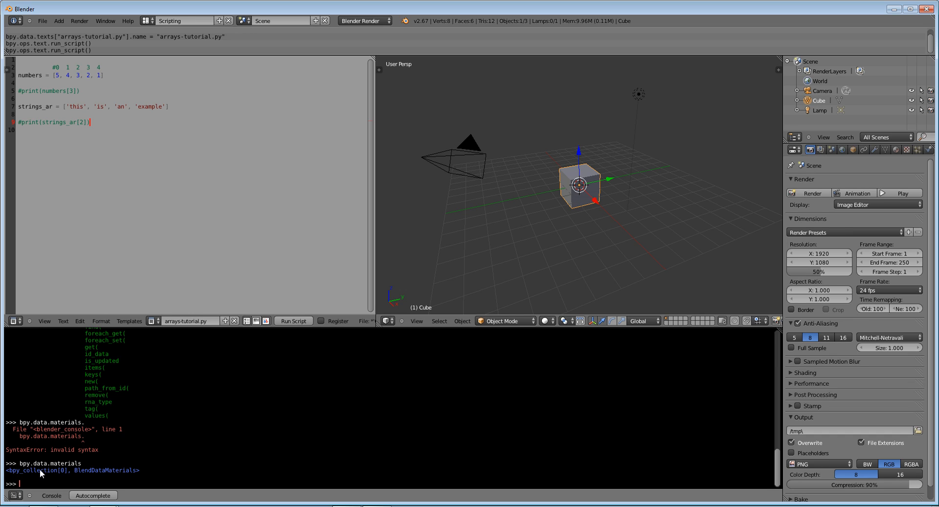
pyautogui.moveTo(549, 336)
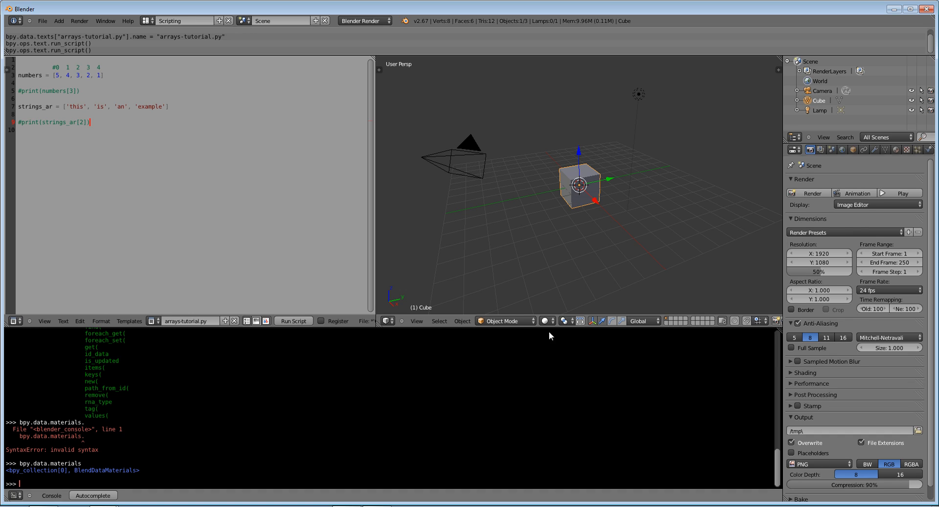
pyautogui.moveTo(46, 484)
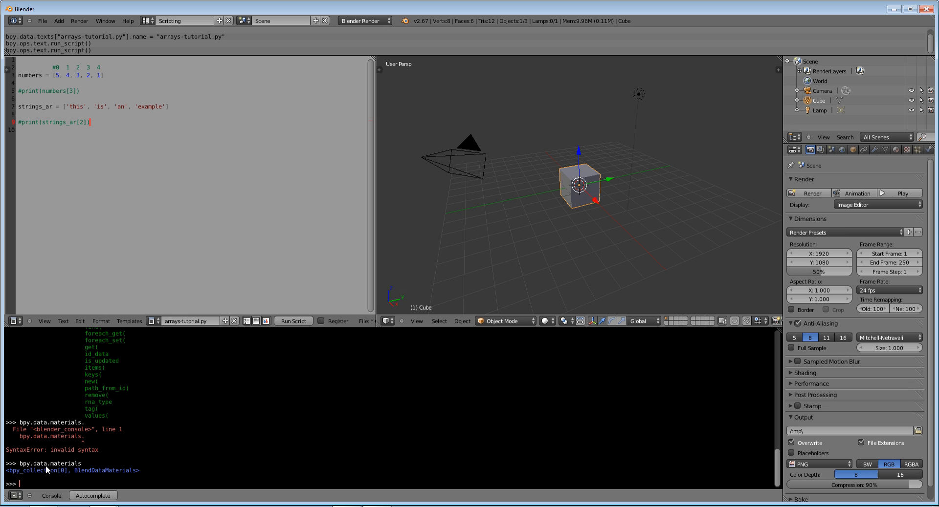
pyautogui.moveTo(113, 424)
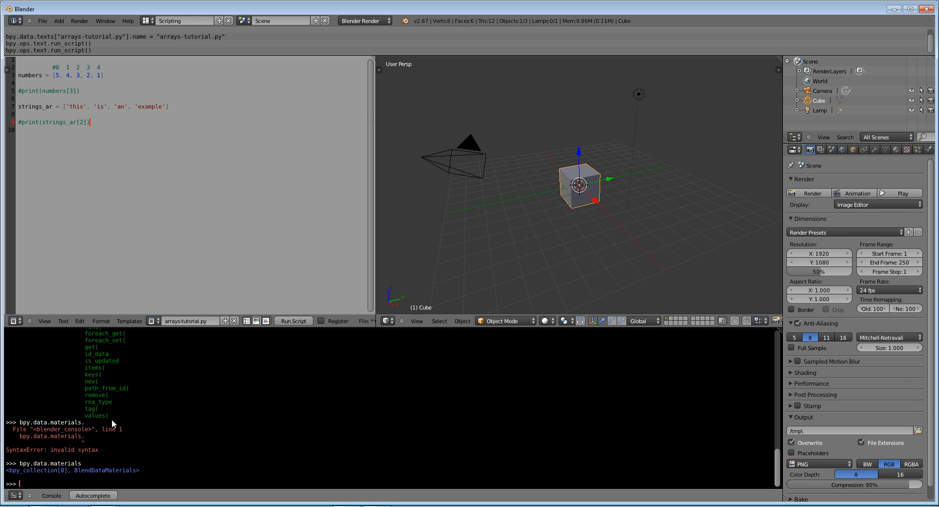
pyautogui.moveTo(185, 458)
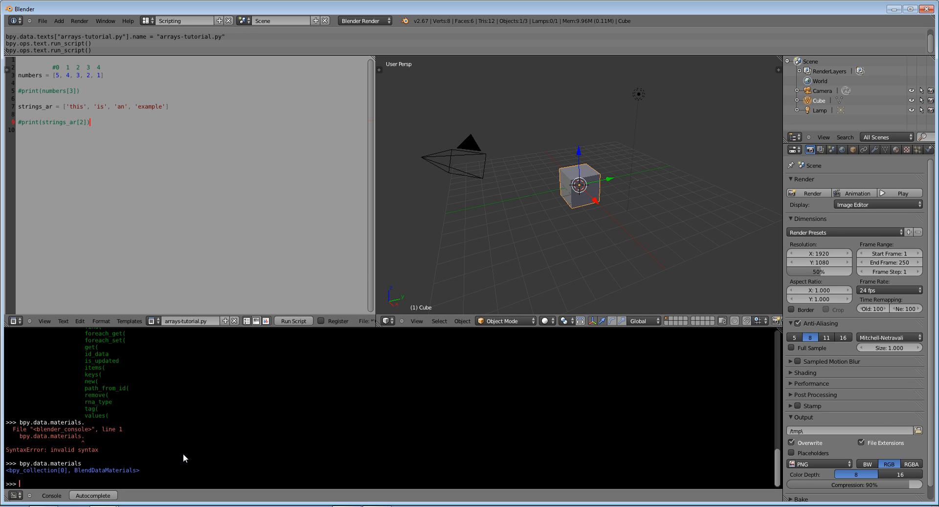
# Step: Evaluate bpy.data.objects in the Python console
pyautogui.write('bpy.data.')
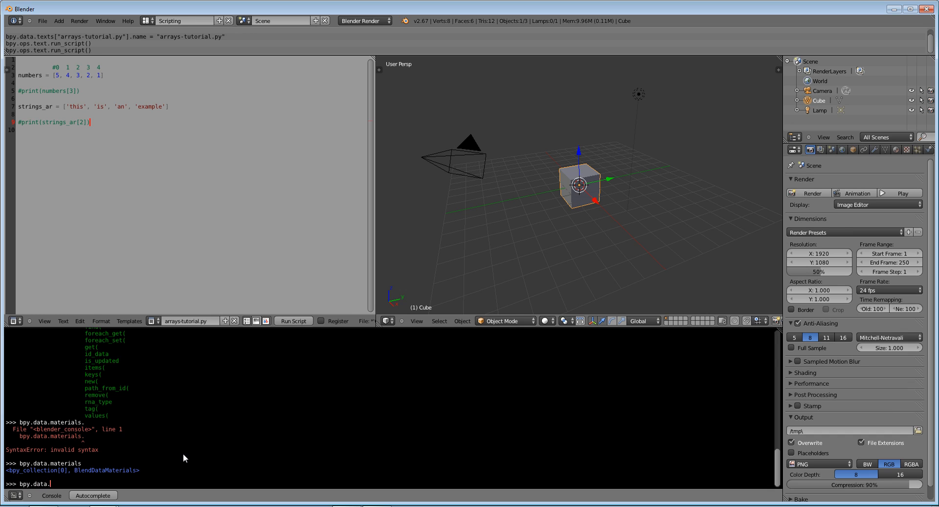
pyautogui.write('objects')
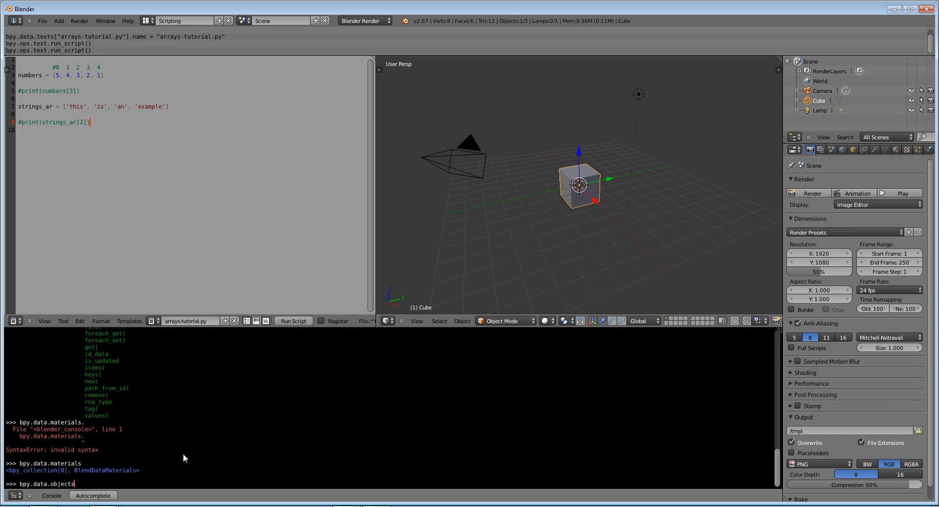
pyautogui.press('Return')
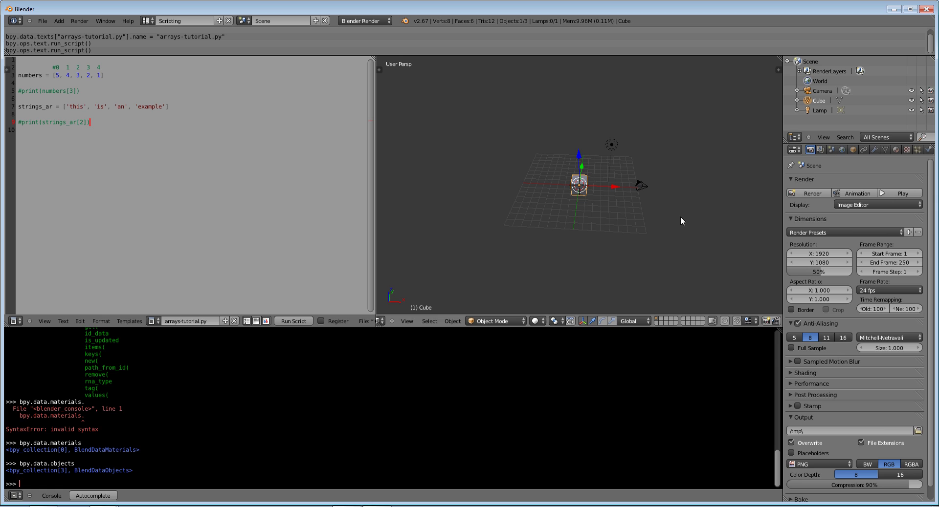
pyautogui.moveTo(594, 187)
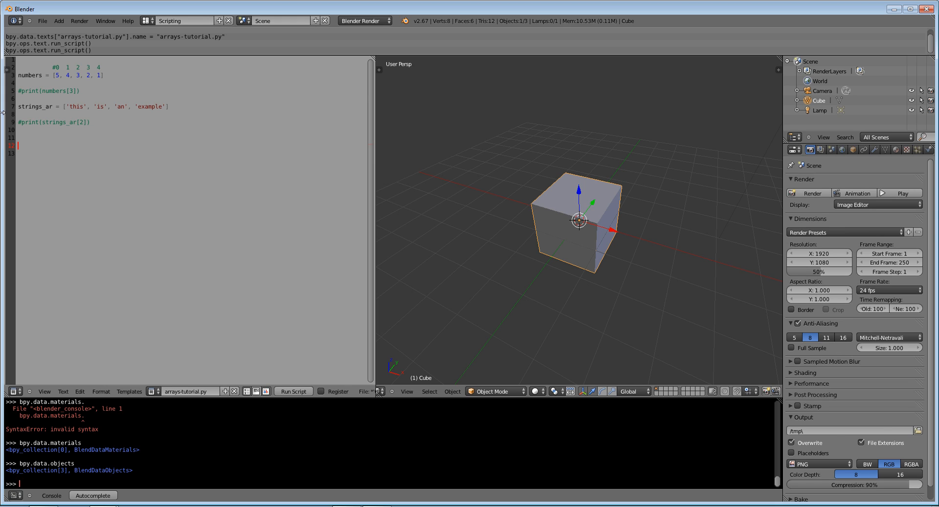
# Step: Start the dictionary with a "Dog" : "is an animal" entry
pyautogui.write('diction')
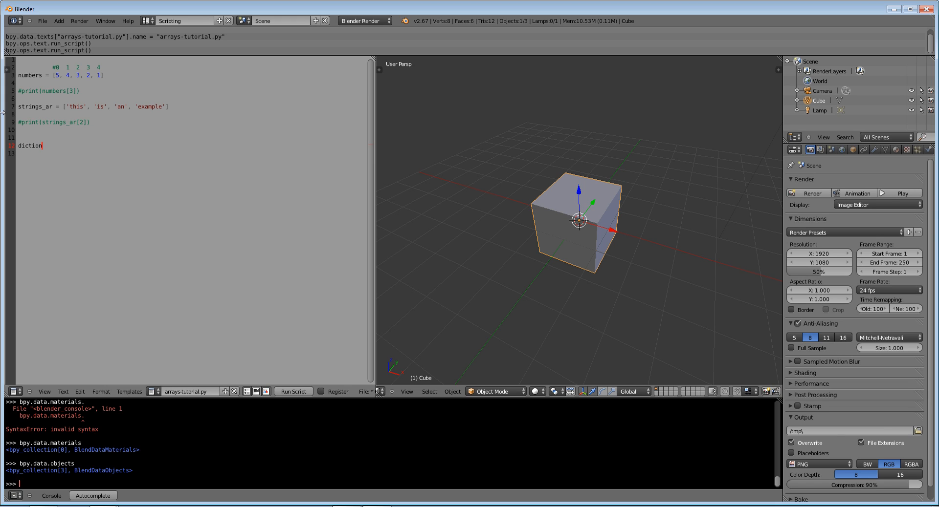
pyautogui.write('ary =')
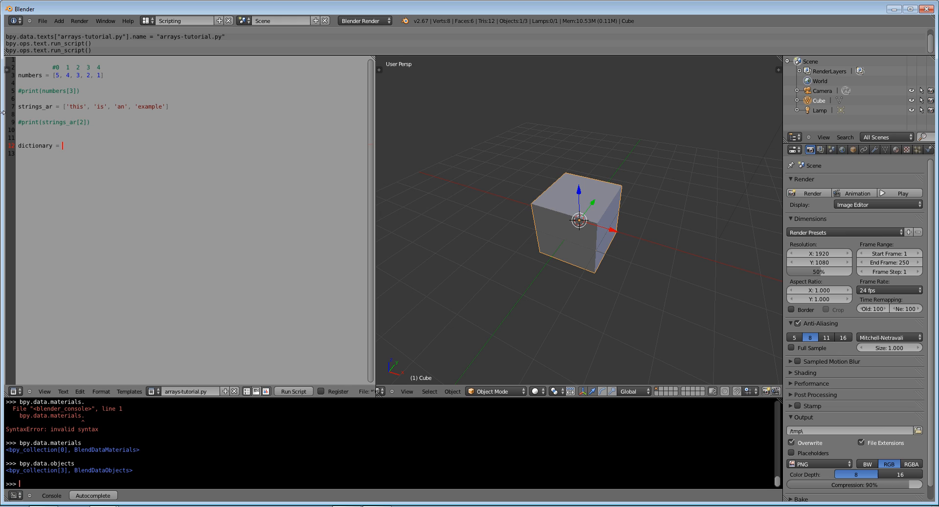
pyautogui.write('{')
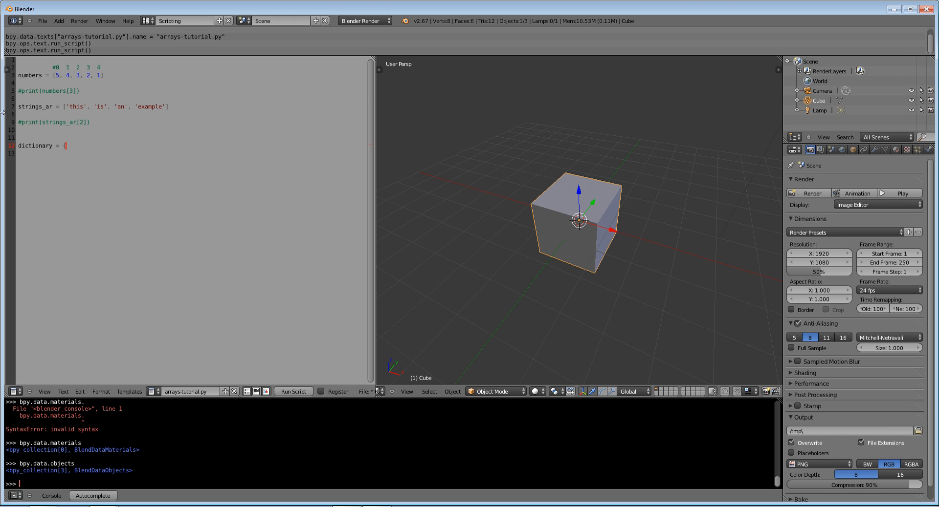
pyautogui.write('}')
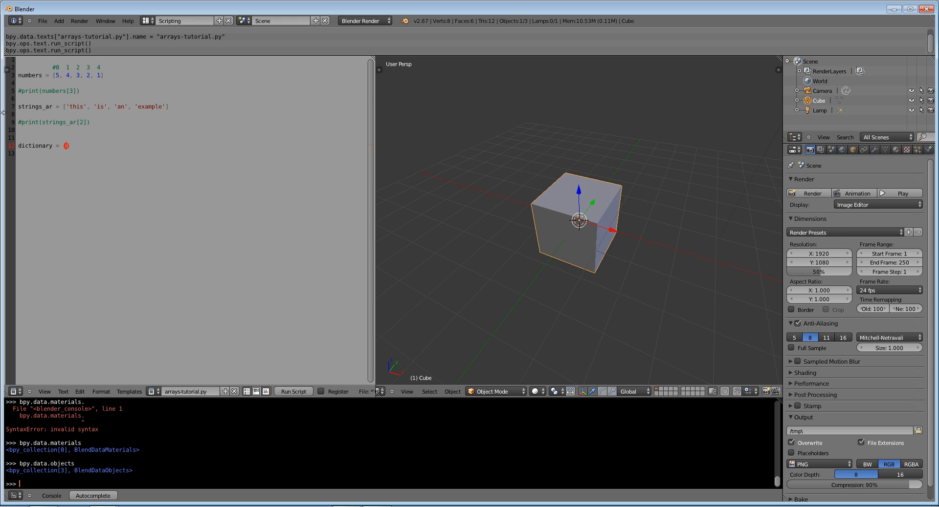
pyautogui.write('{')
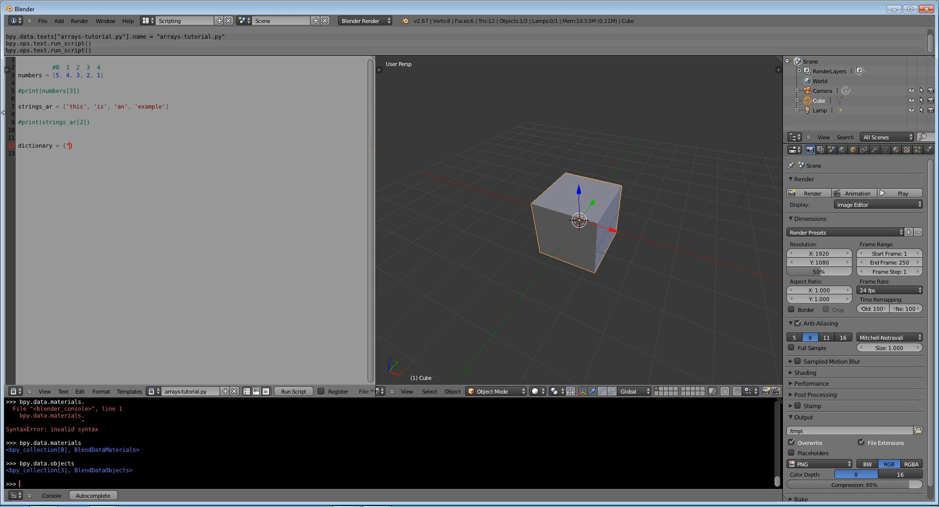
pyautogui.write('"Dog" : "')
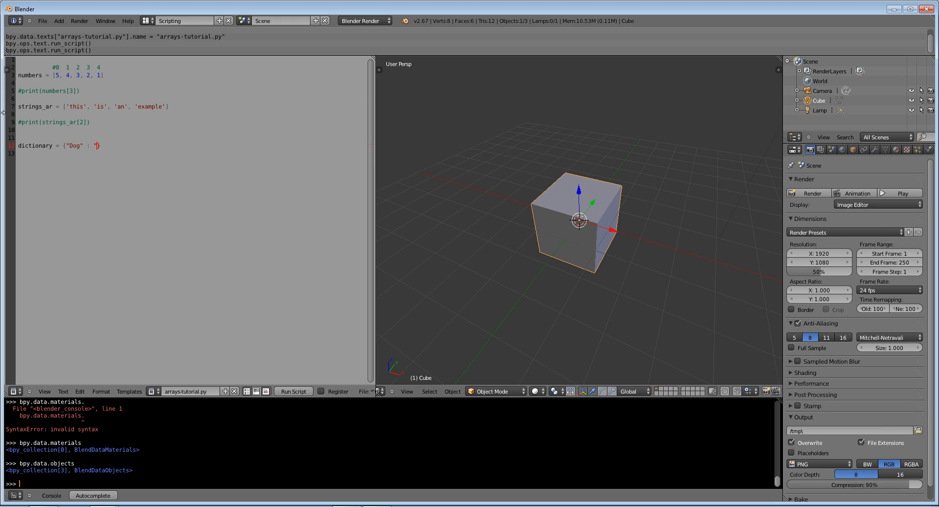
pyautogui.write('is an animal"')
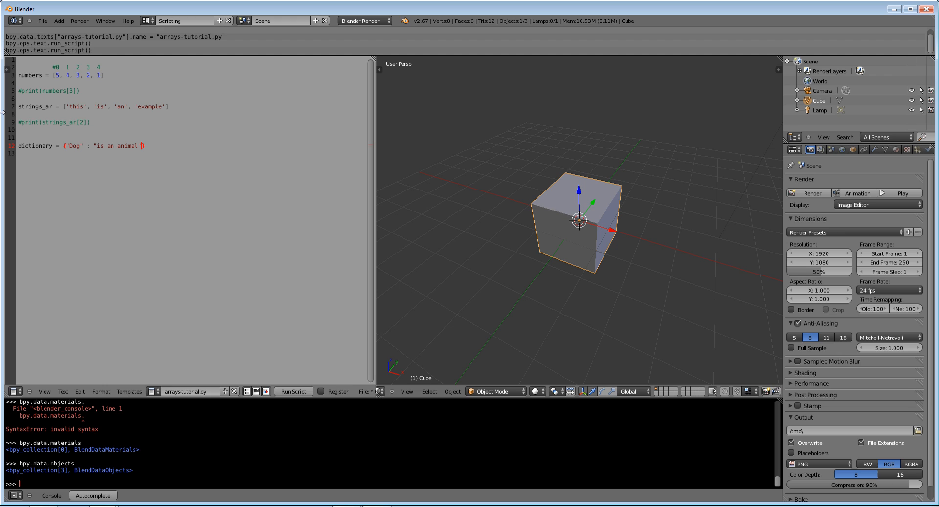
# Step: Add "Rock" : "Is a hard object" and "Microphone" : "rocords my voice" entries
pyautogui.write(', "Rock" : "I')
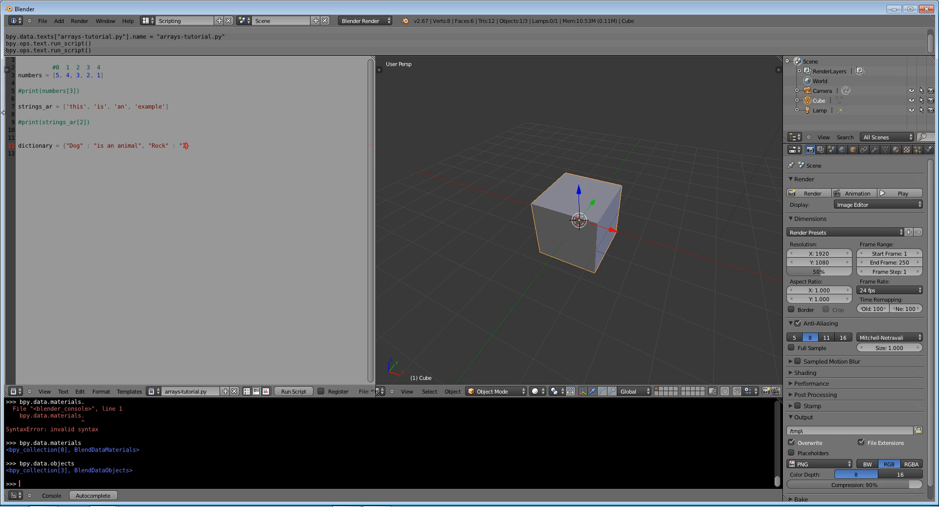
pyautogui.write('s')
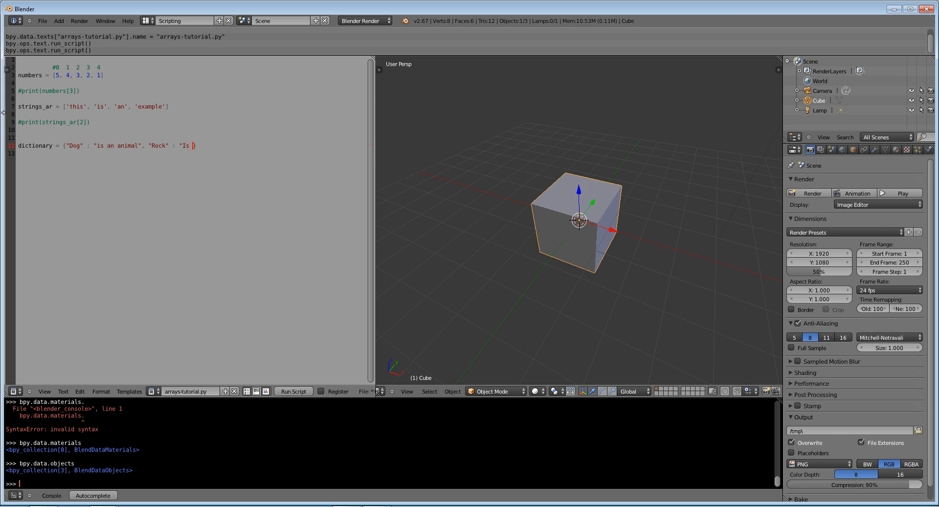
pyautogui.write('a hard object",')
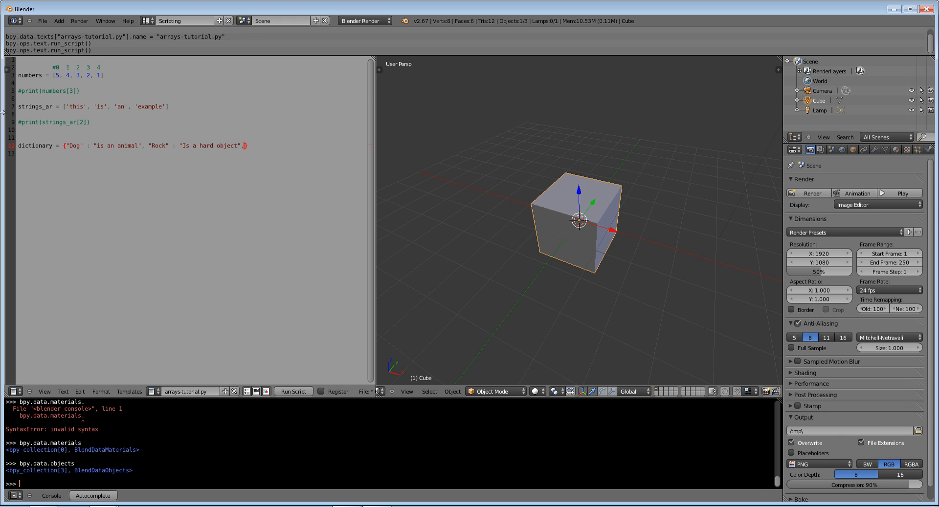
pyautogui.write('"M')
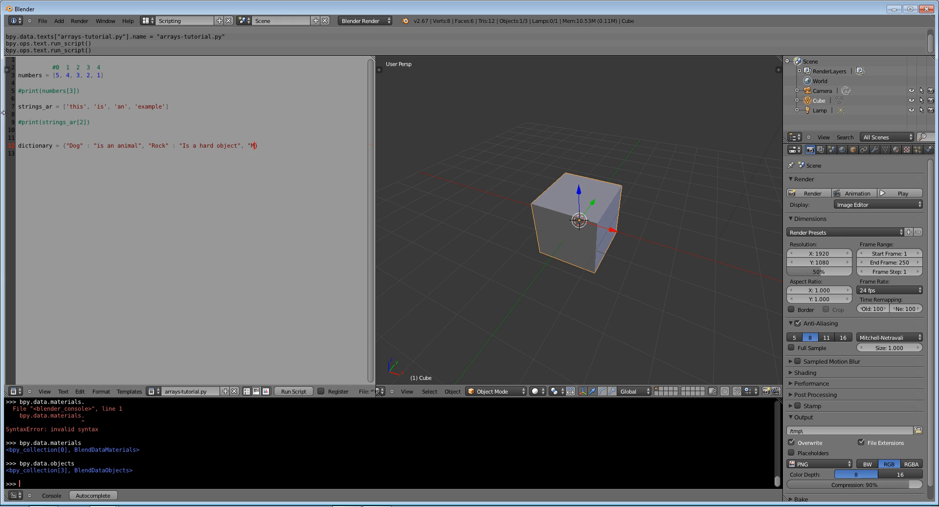
pyautogui.write('icrophone" : "rocord')
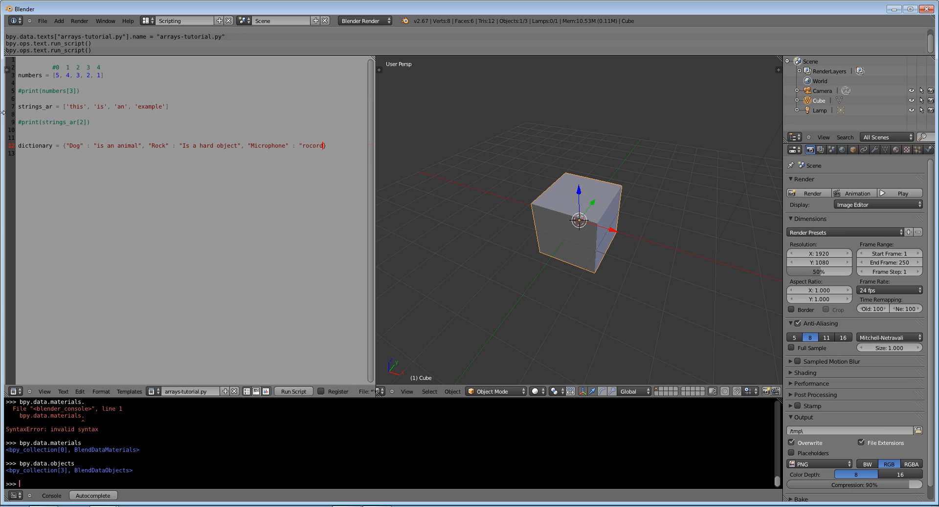
pyautogui.write('my voice')
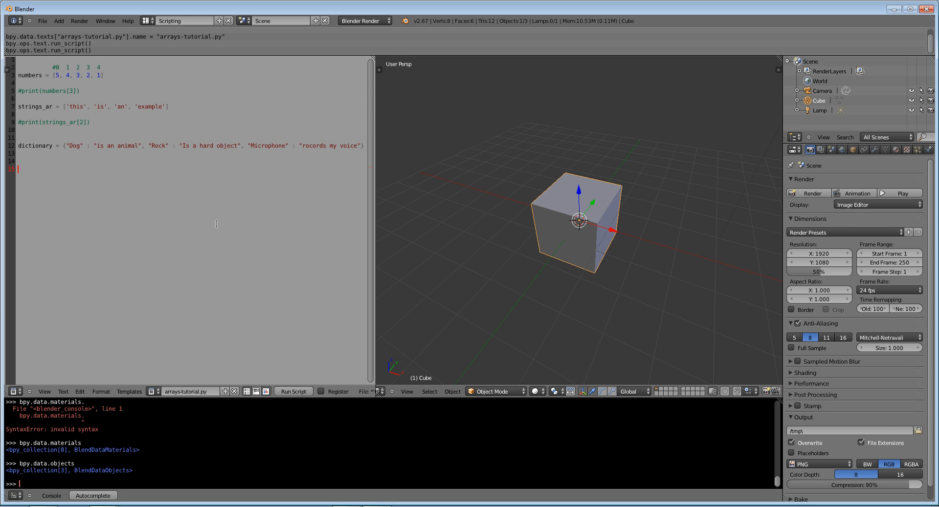
pyautogui.click(63, 391)
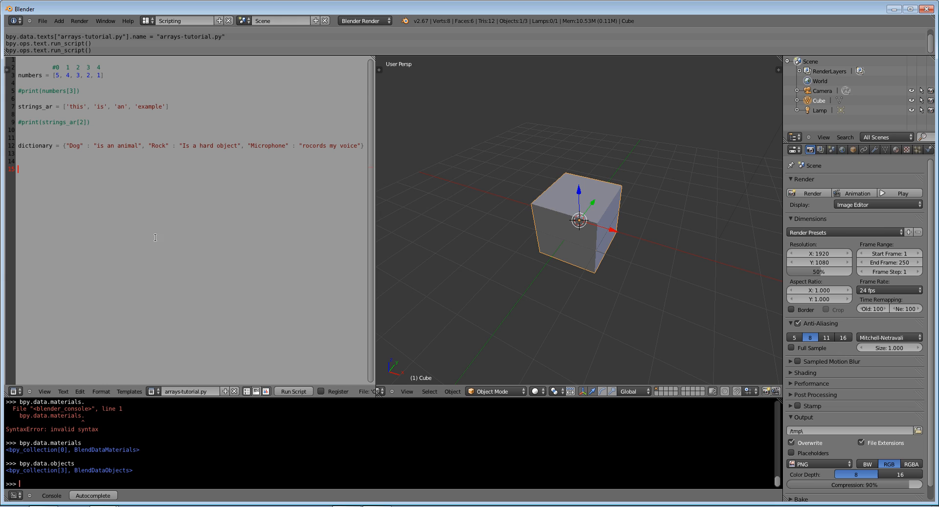
pyautogui.moveTo(139, 230)
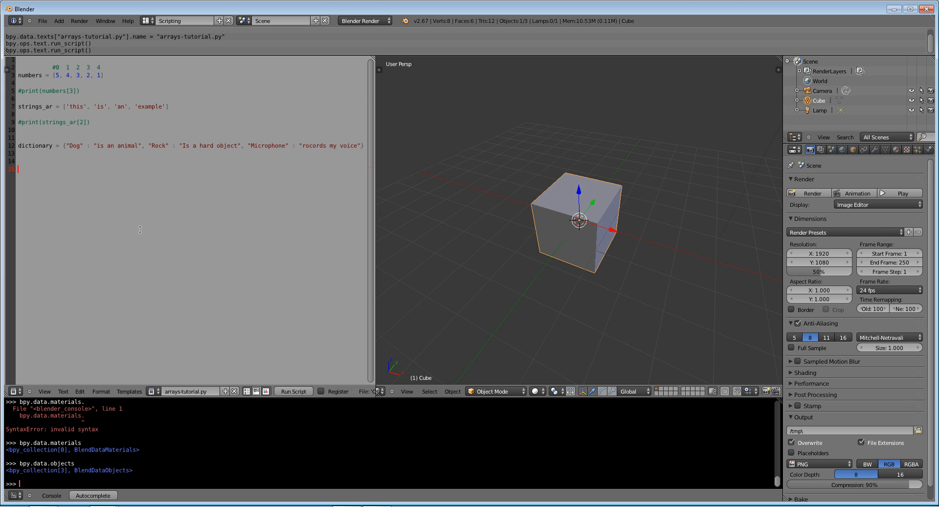
# Step: Write print("A dog " + dictionary["Dog"]) with a #concatonation comment below
pyautogui.write('print')
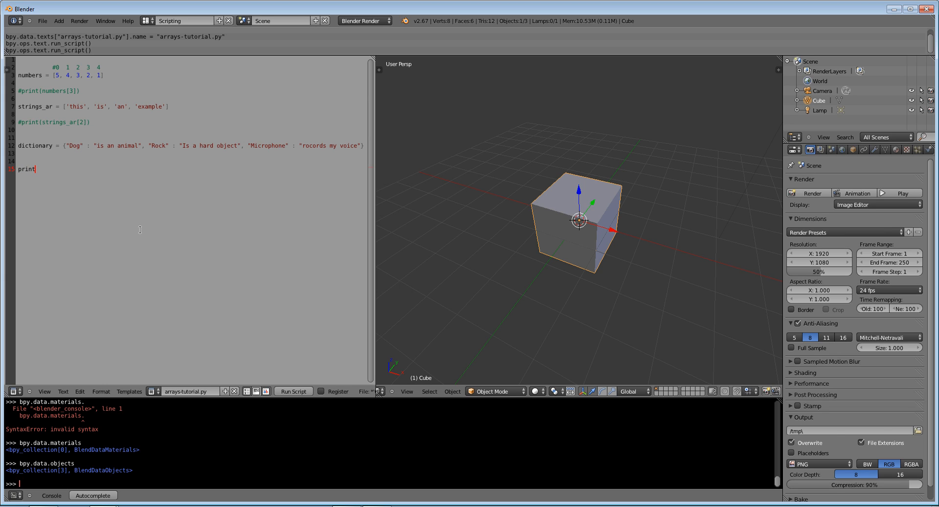
pyautogui.write("('")
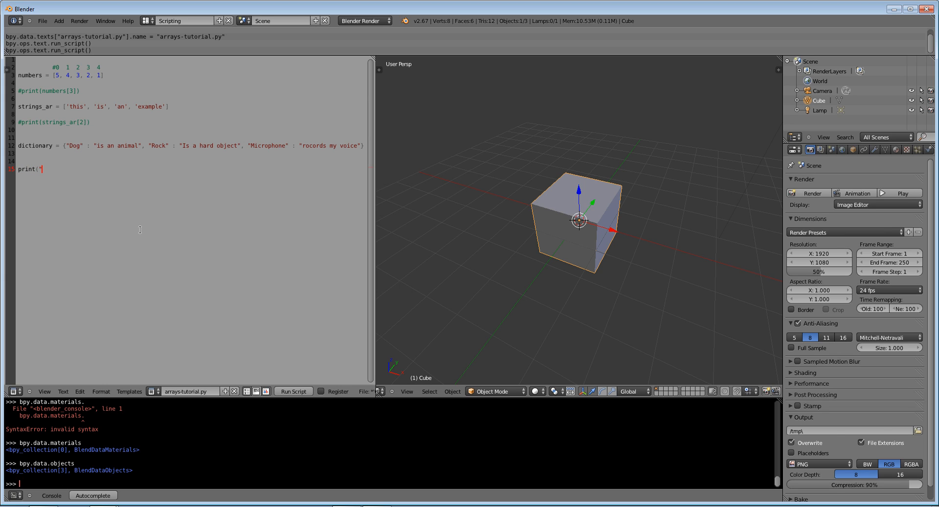
pyautogui.write('"A dog')
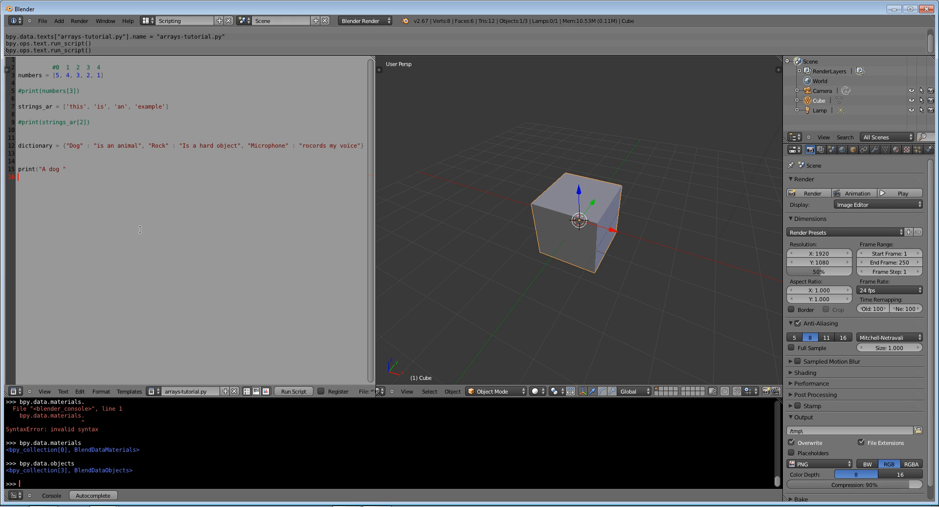
pyautogui.write('#concatio')
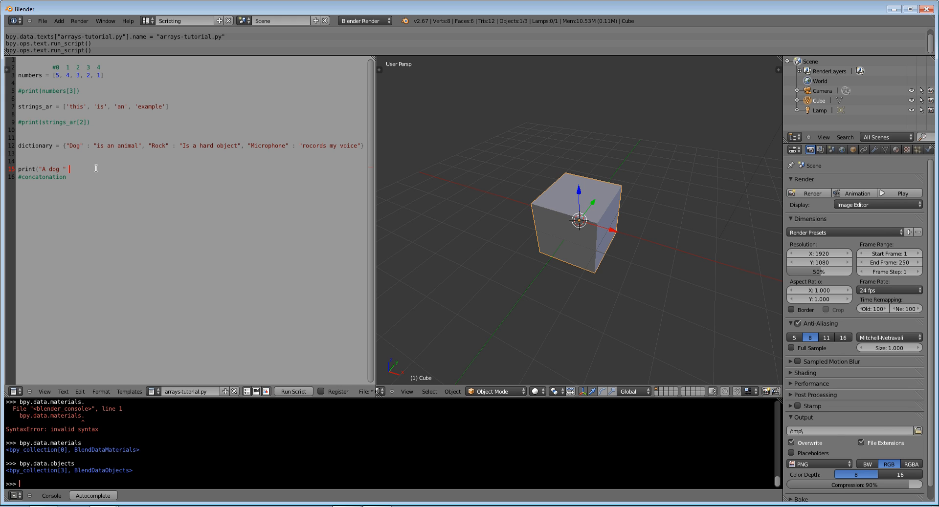
pyautogui.write('+')
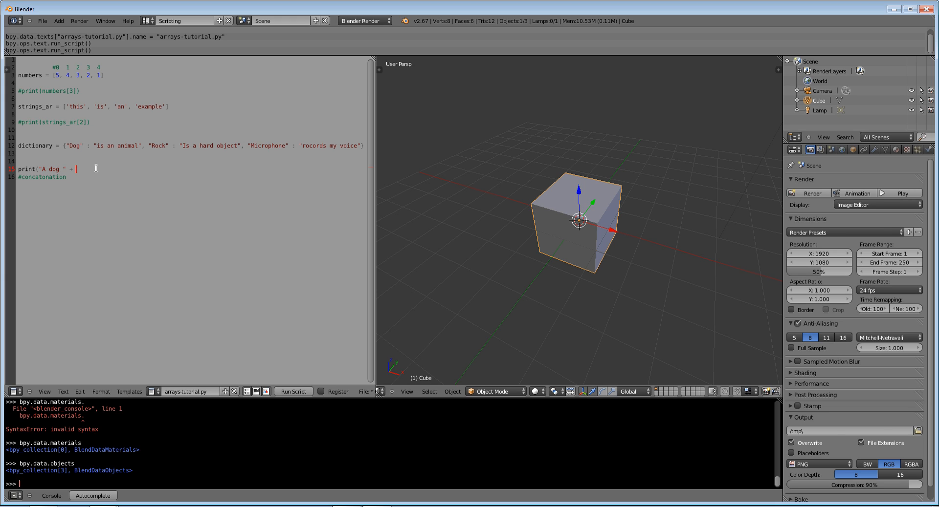
pyautogui.write('dictinary')
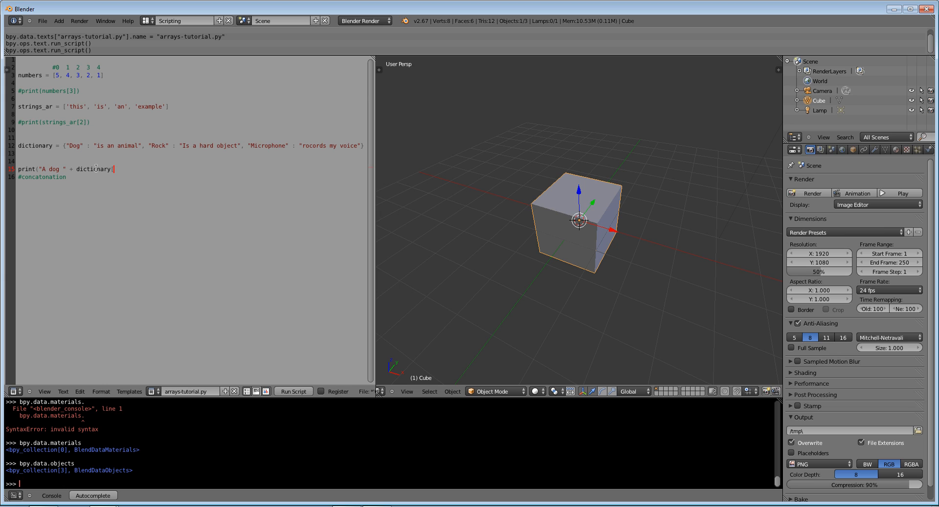
pyautogui.write('["Do')
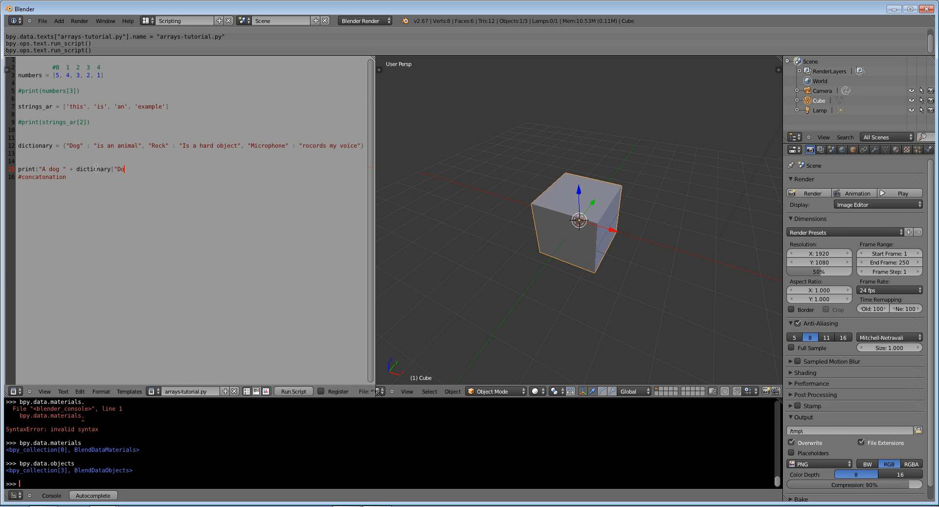
pyautogui.write('g"]')
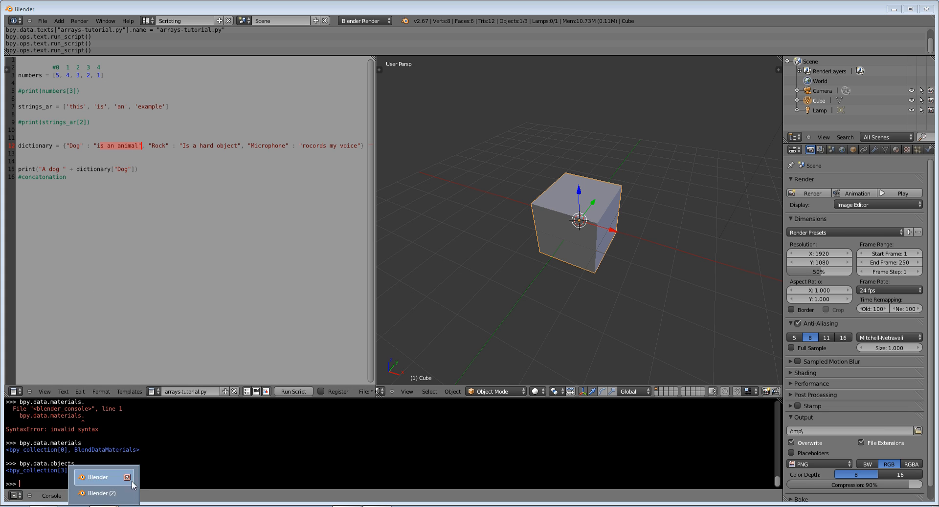
pyautogui.click(103, 492)
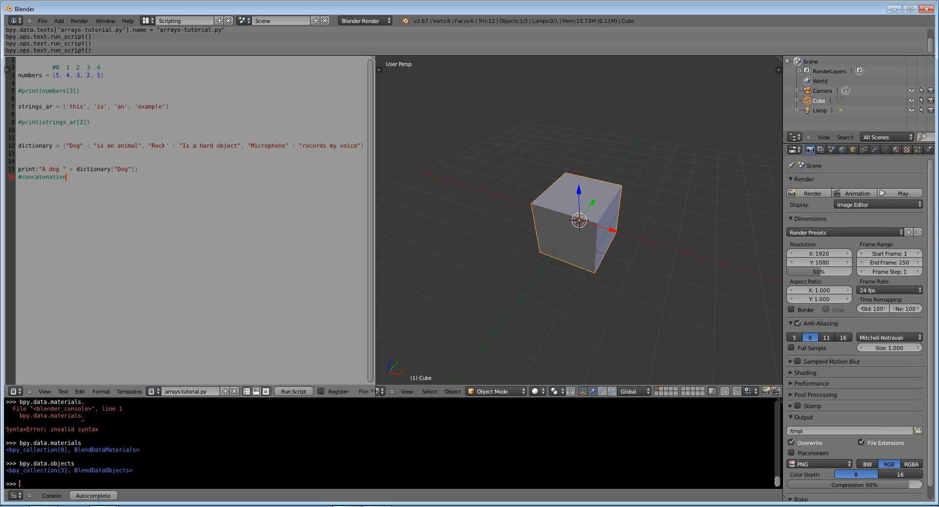
pyautogui.moveTo(378, 213)
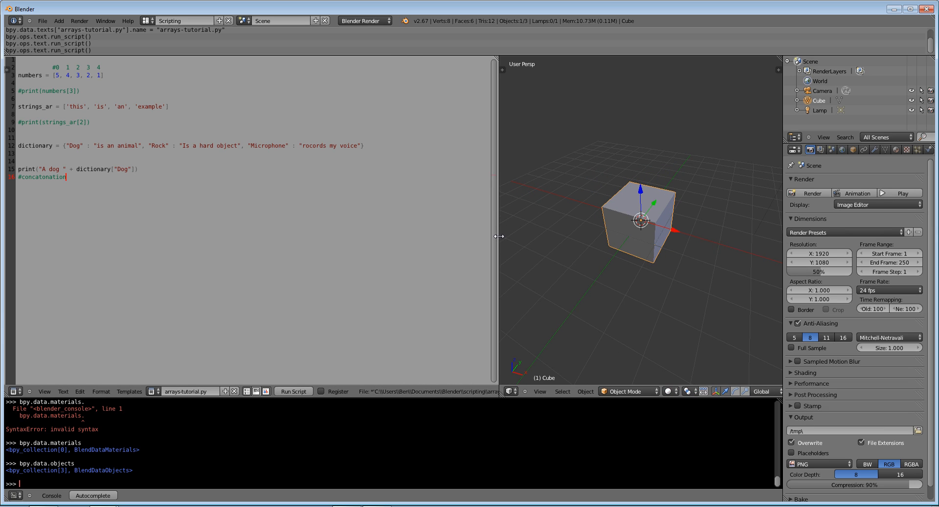
pyautogui.moveTo(499, 236); pyautogui.dragTo(377, 230)
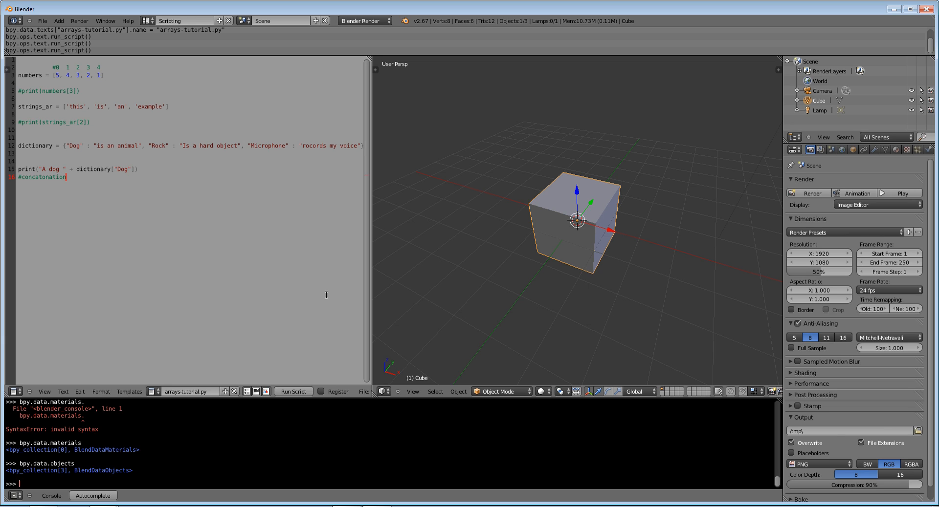
pyautogui.moveTo(381, 281)
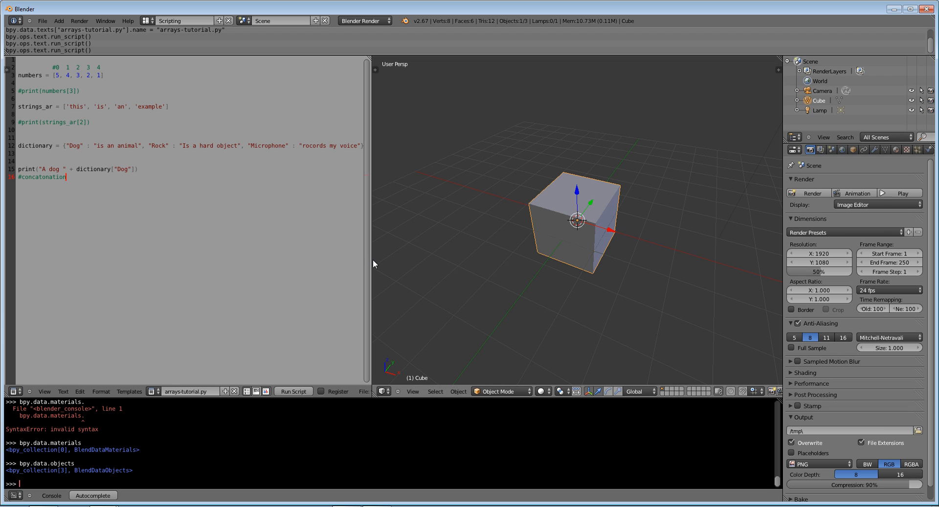
pyautogui.moveTo(372, 260)
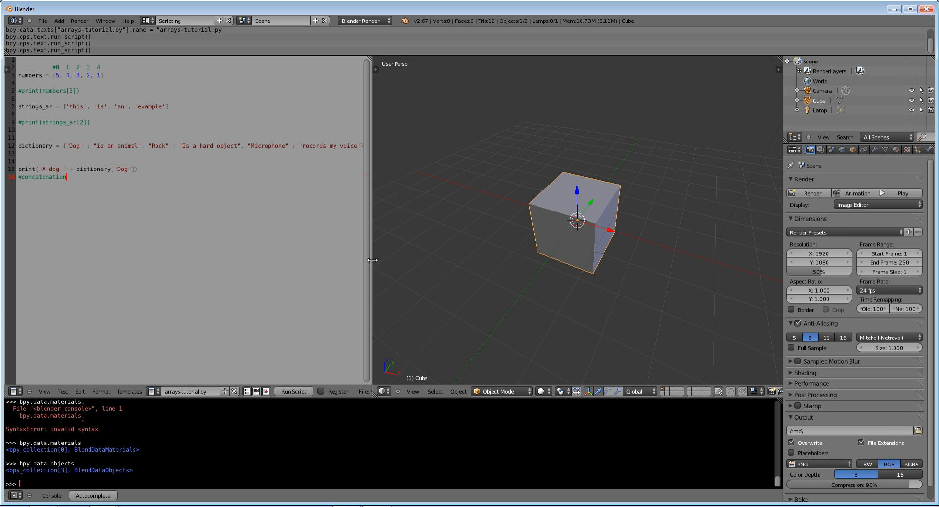
pyautogui.moveTo(378, 264)
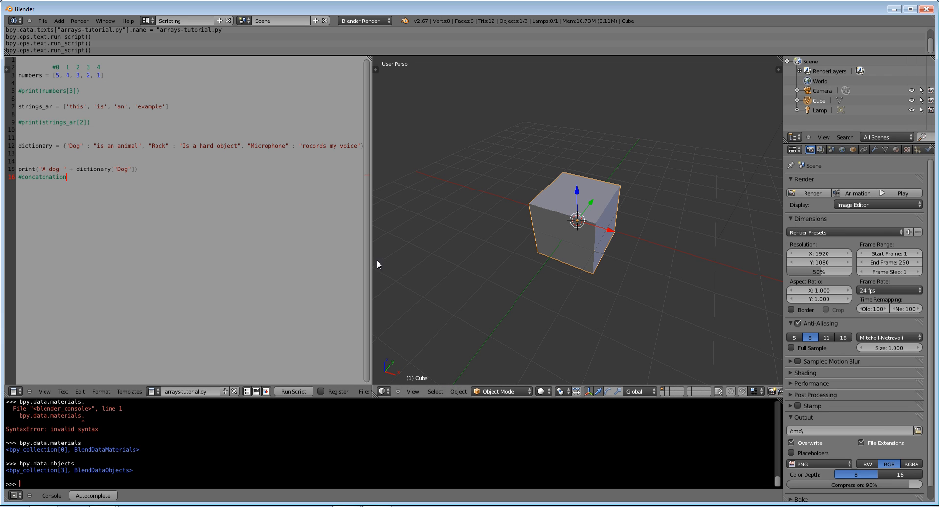
pyautogui.moveTo(412, 280)
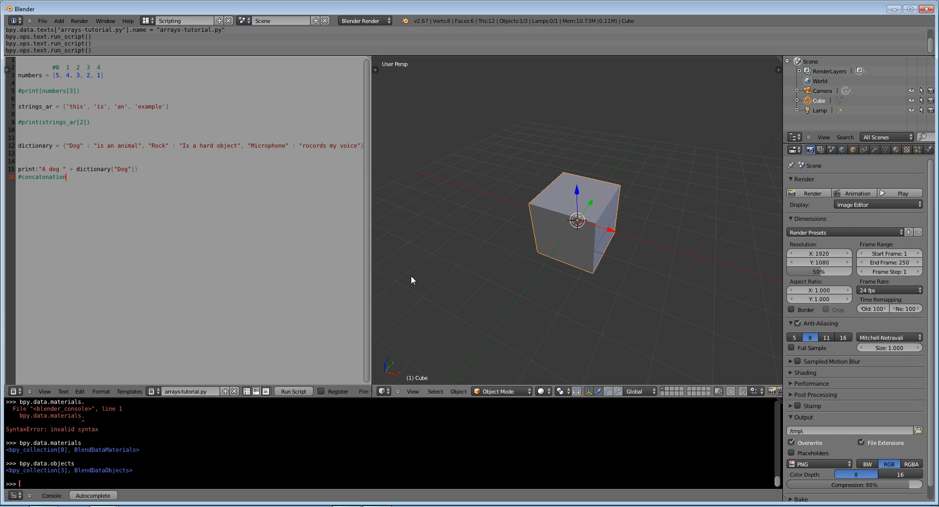